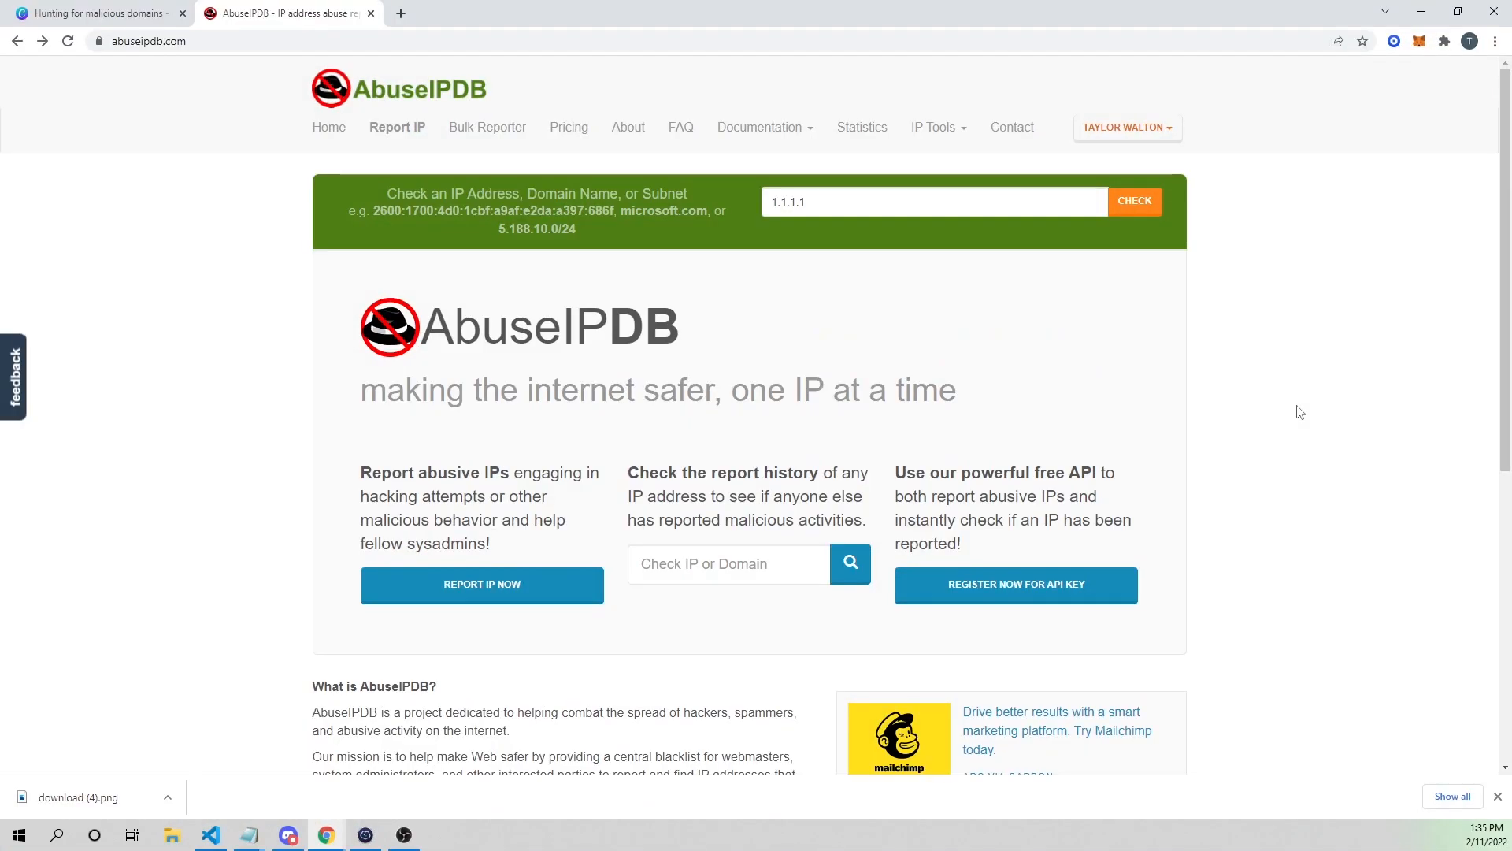
mouse_move(1309, 417)
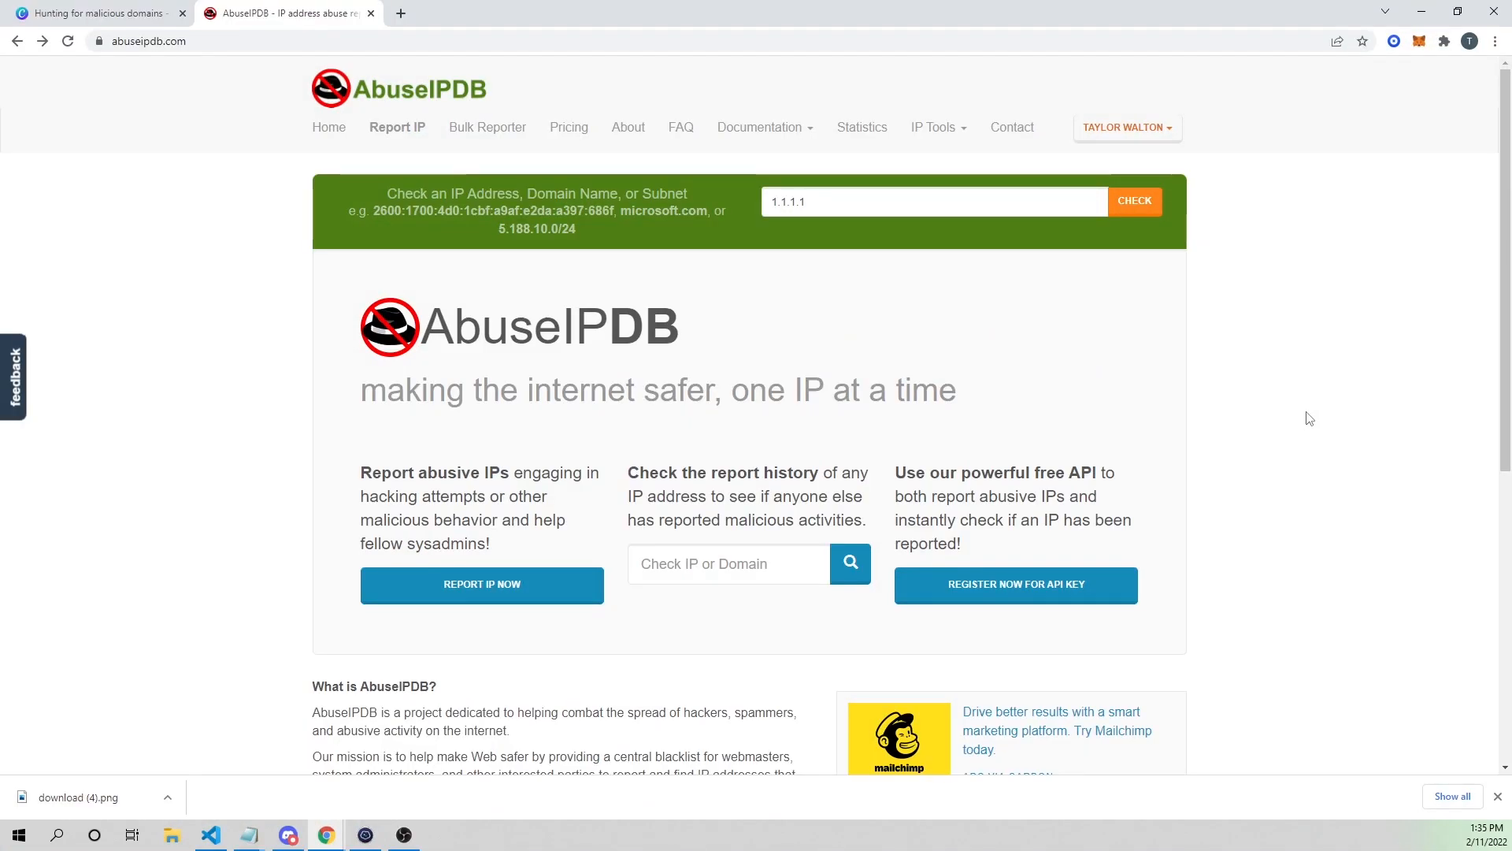
Scroll the Medium article to the Wazuh Rule section and clear the highlighted sentence.
scroll("down", 3)
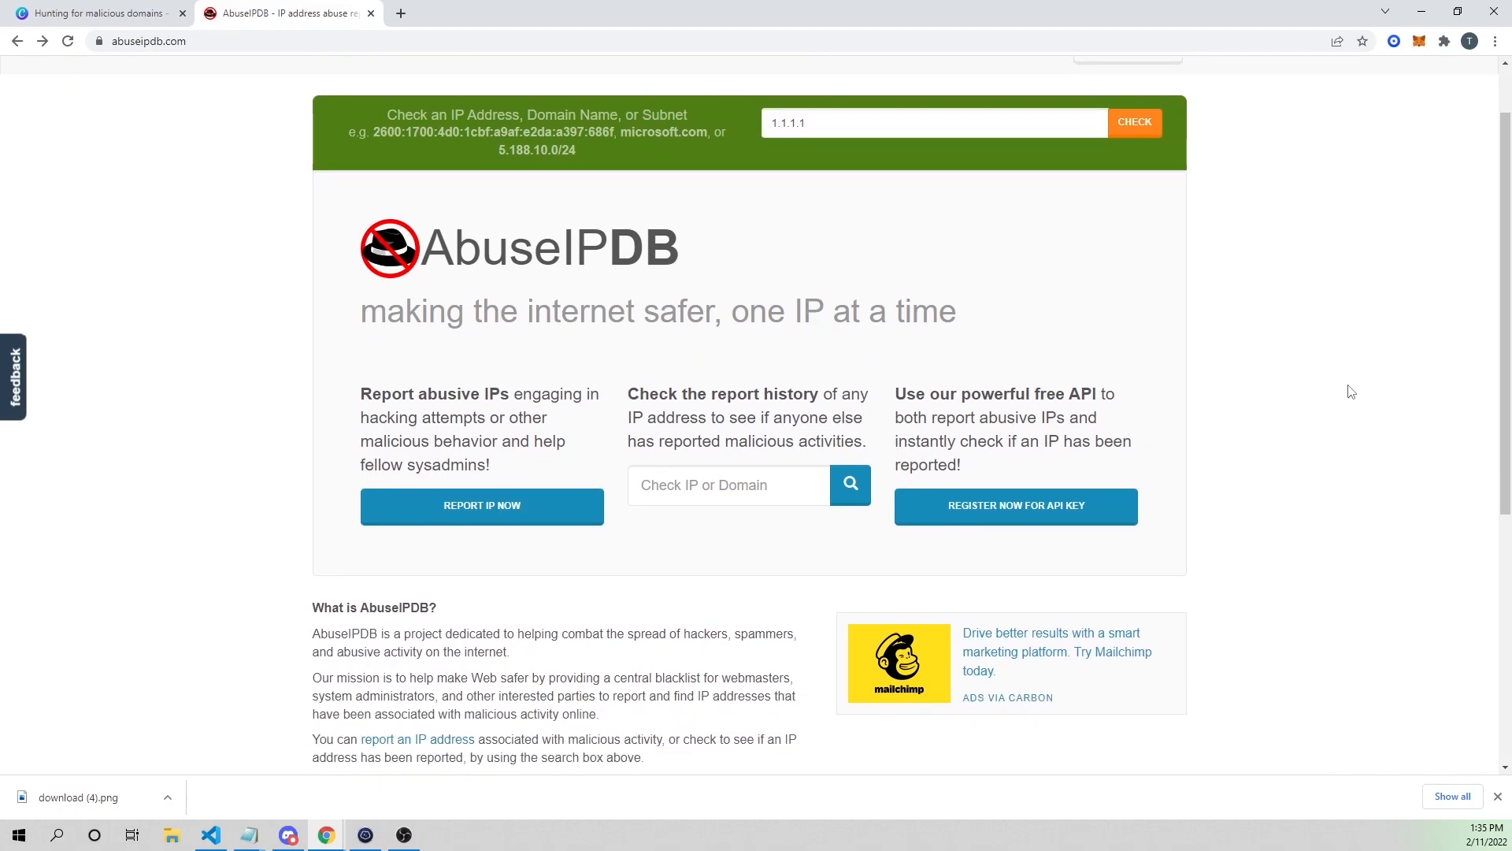
scroll("up", 3)
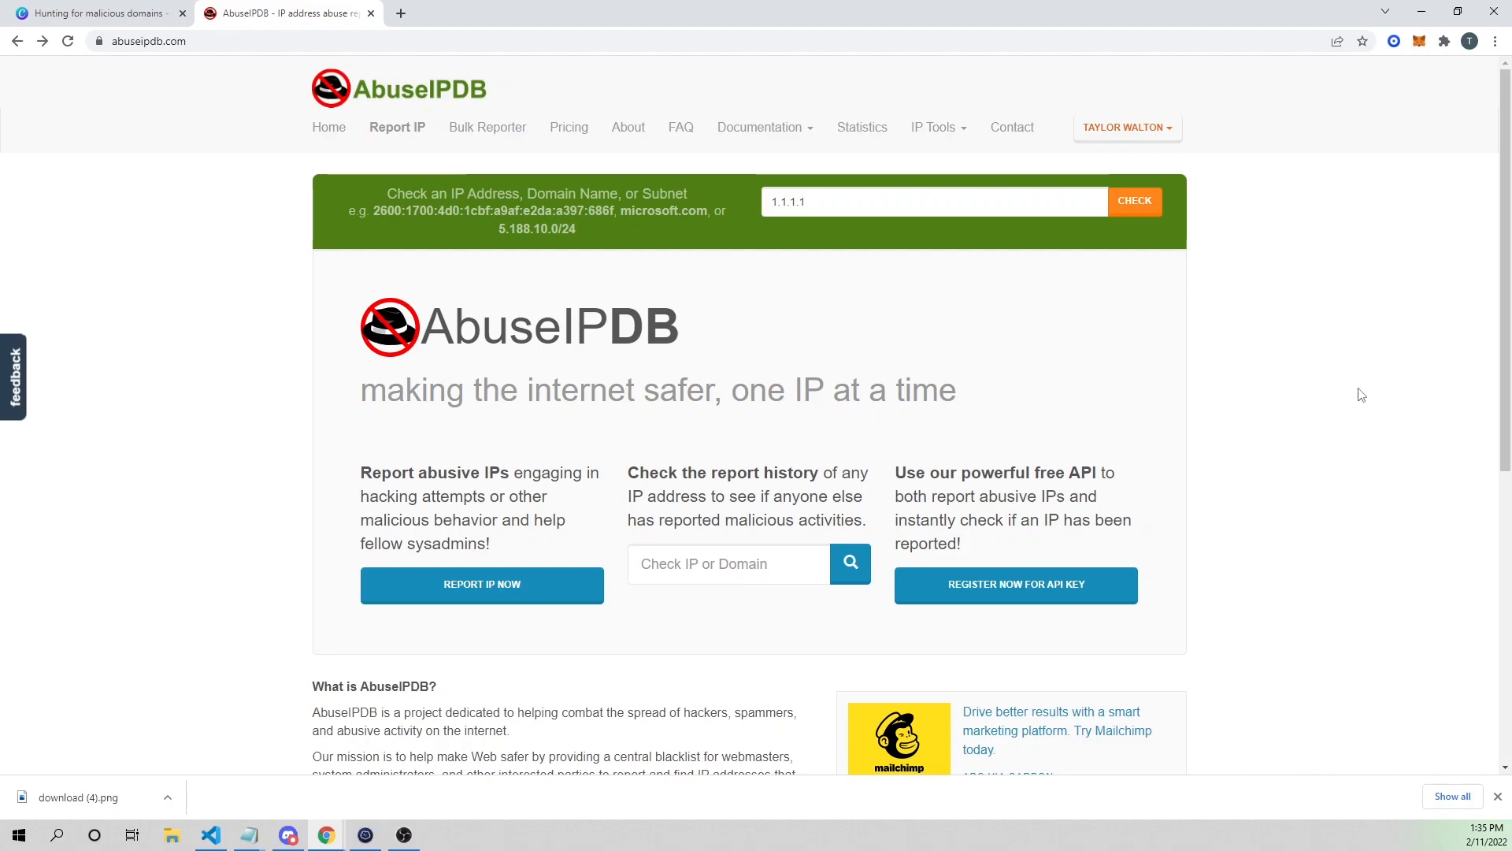
mouse_move(1220, 424)
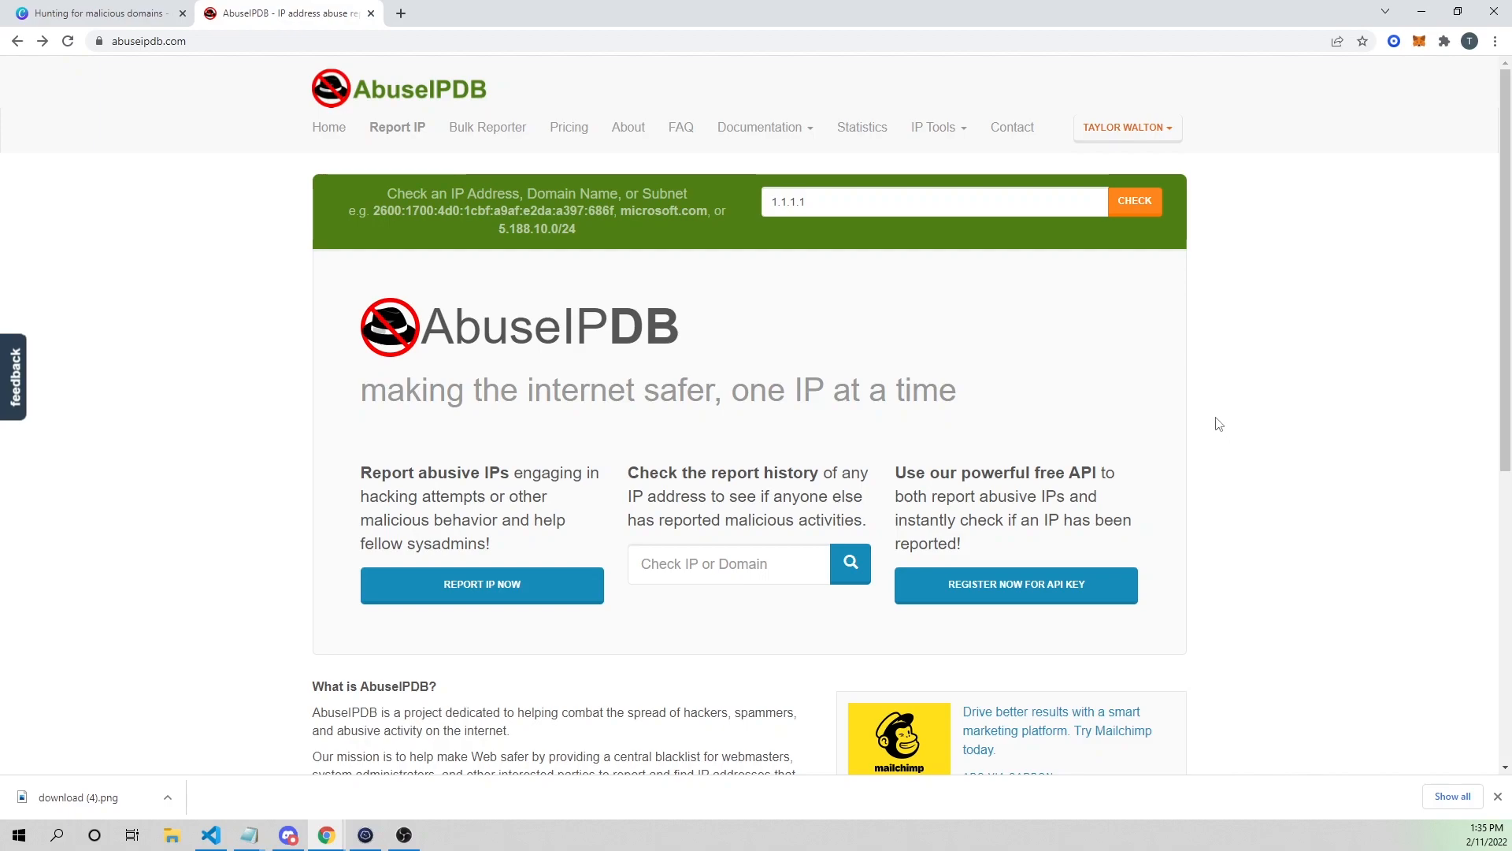
mouse_move(1331, 633)
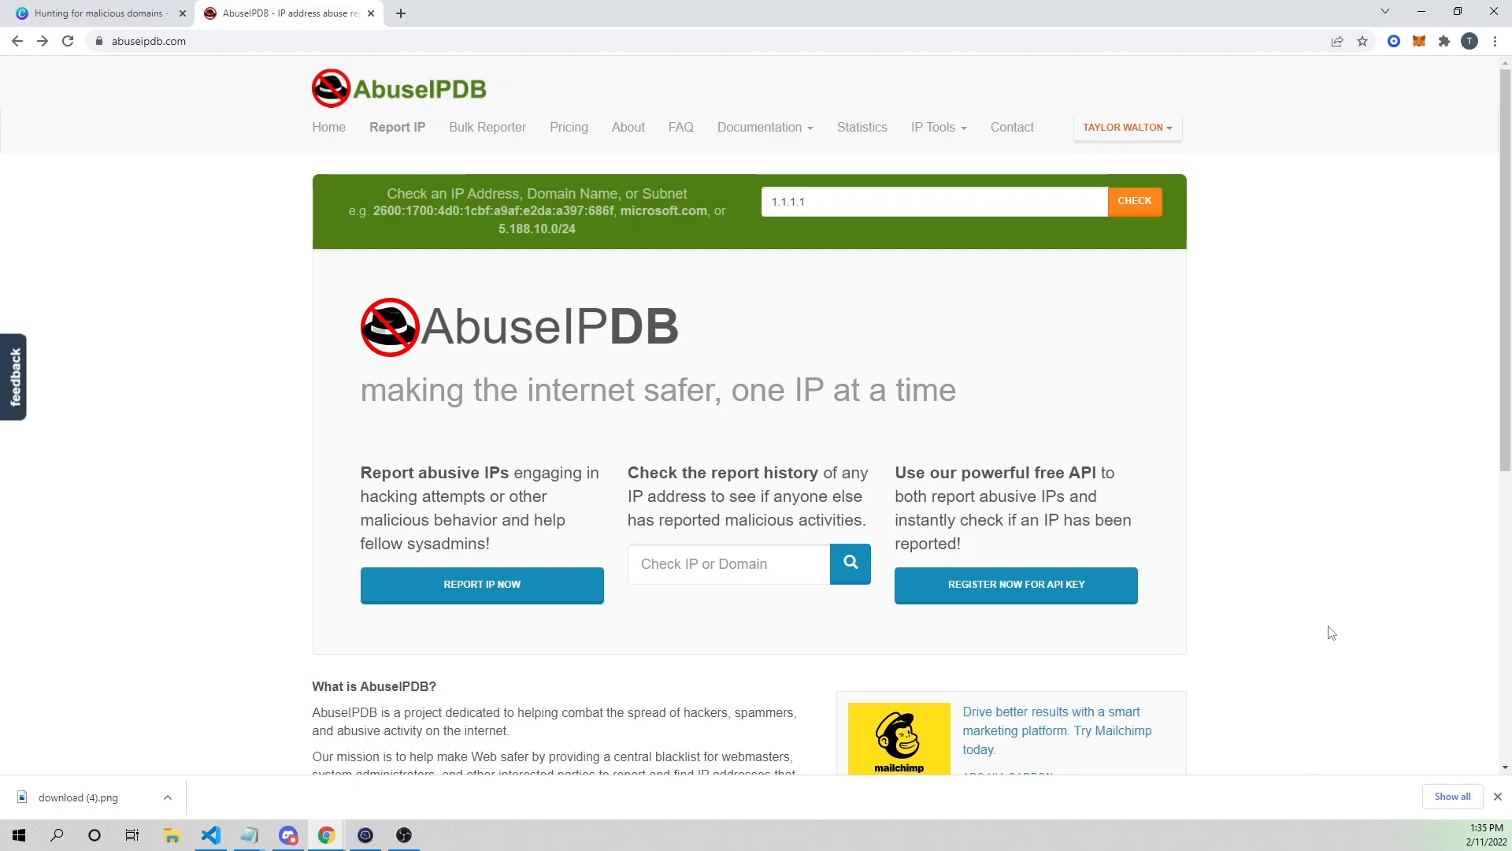
mouse_move(1355, 599)
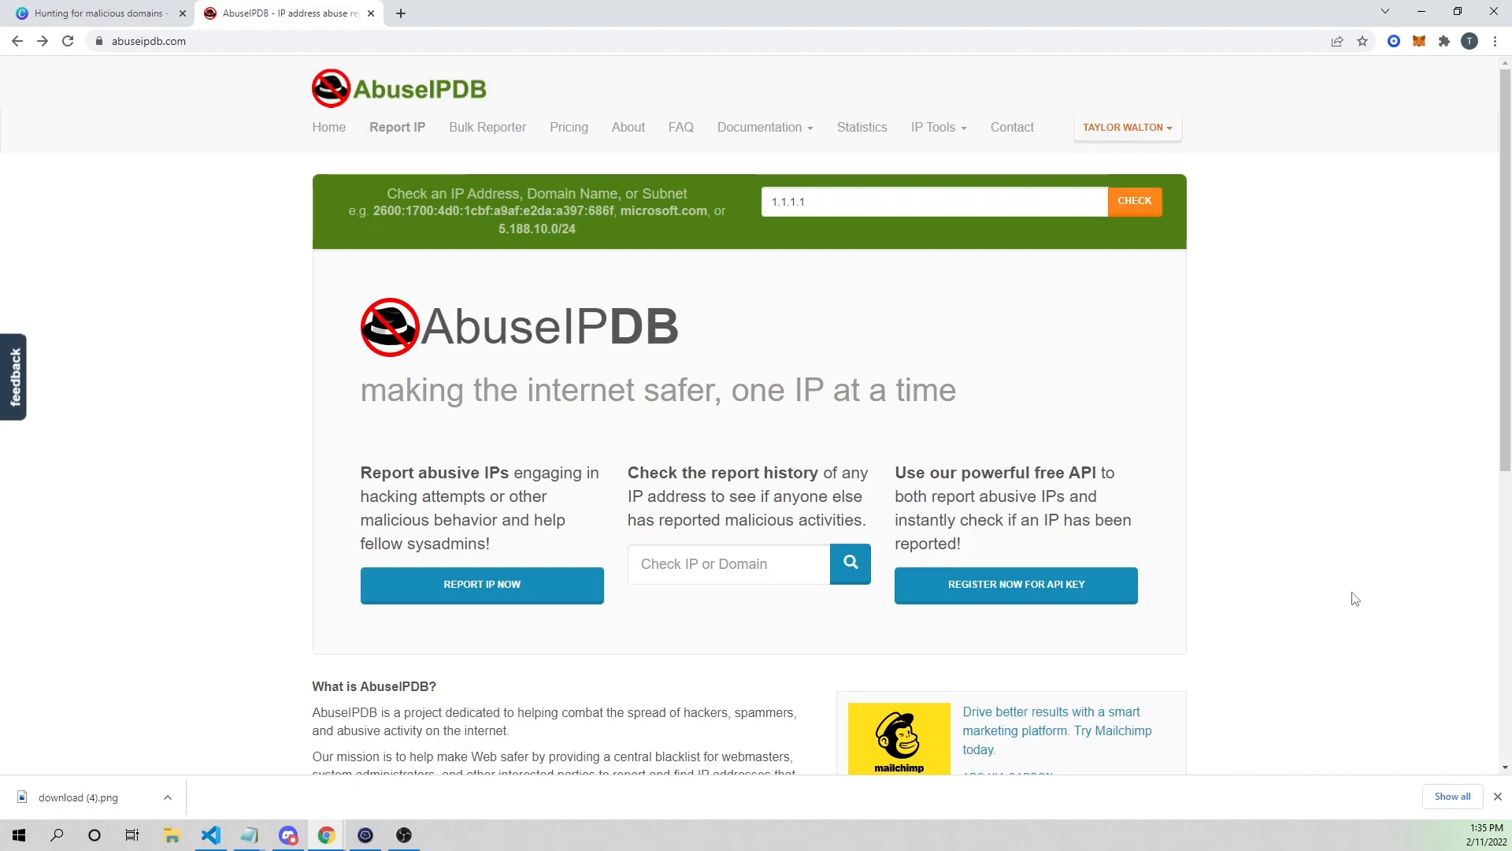
mouse_move(1340, 611)
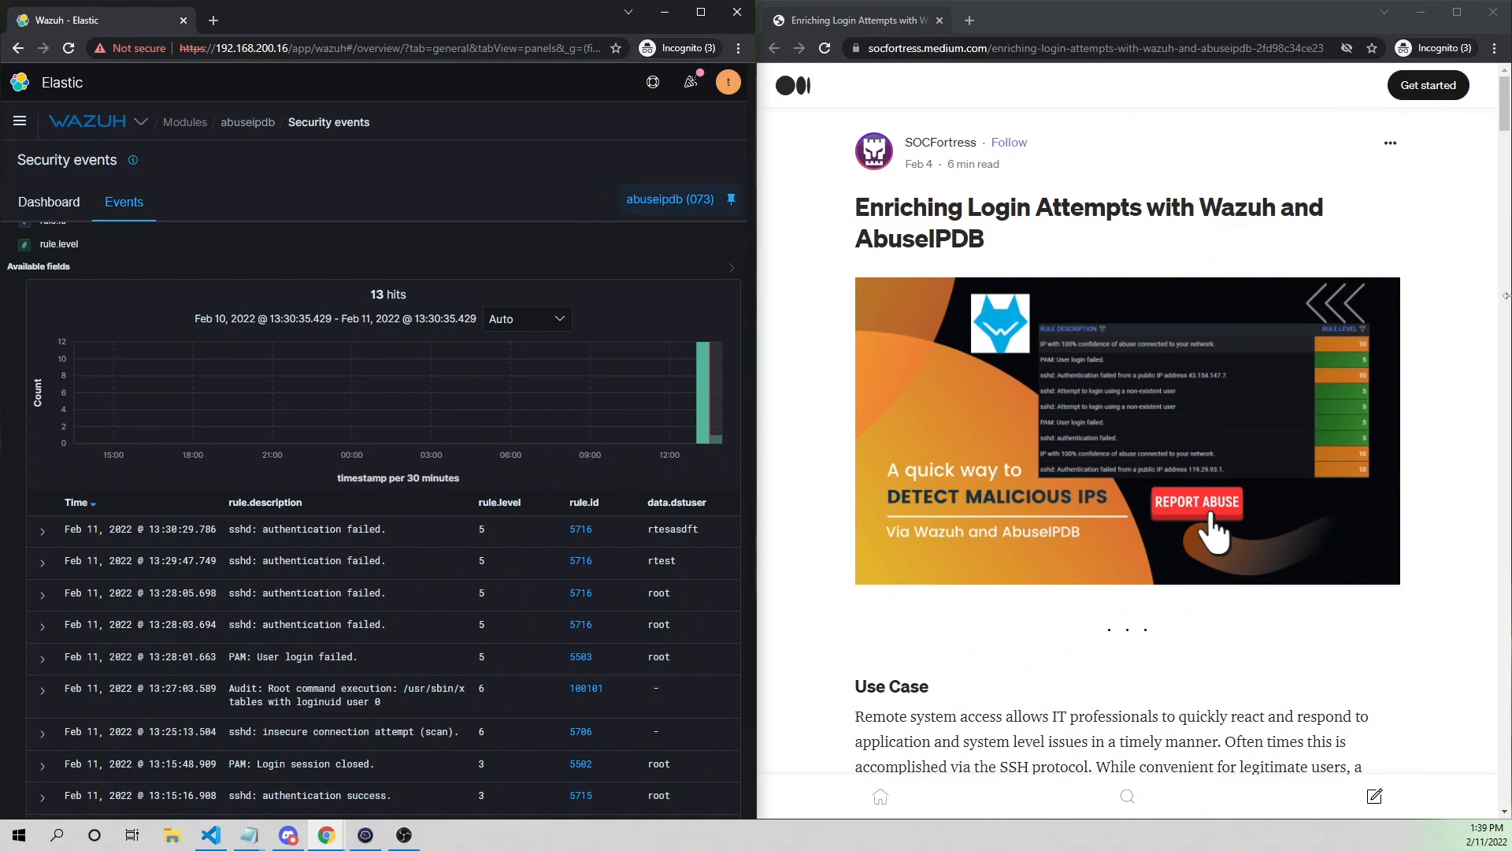
mouse_move(824, 197)
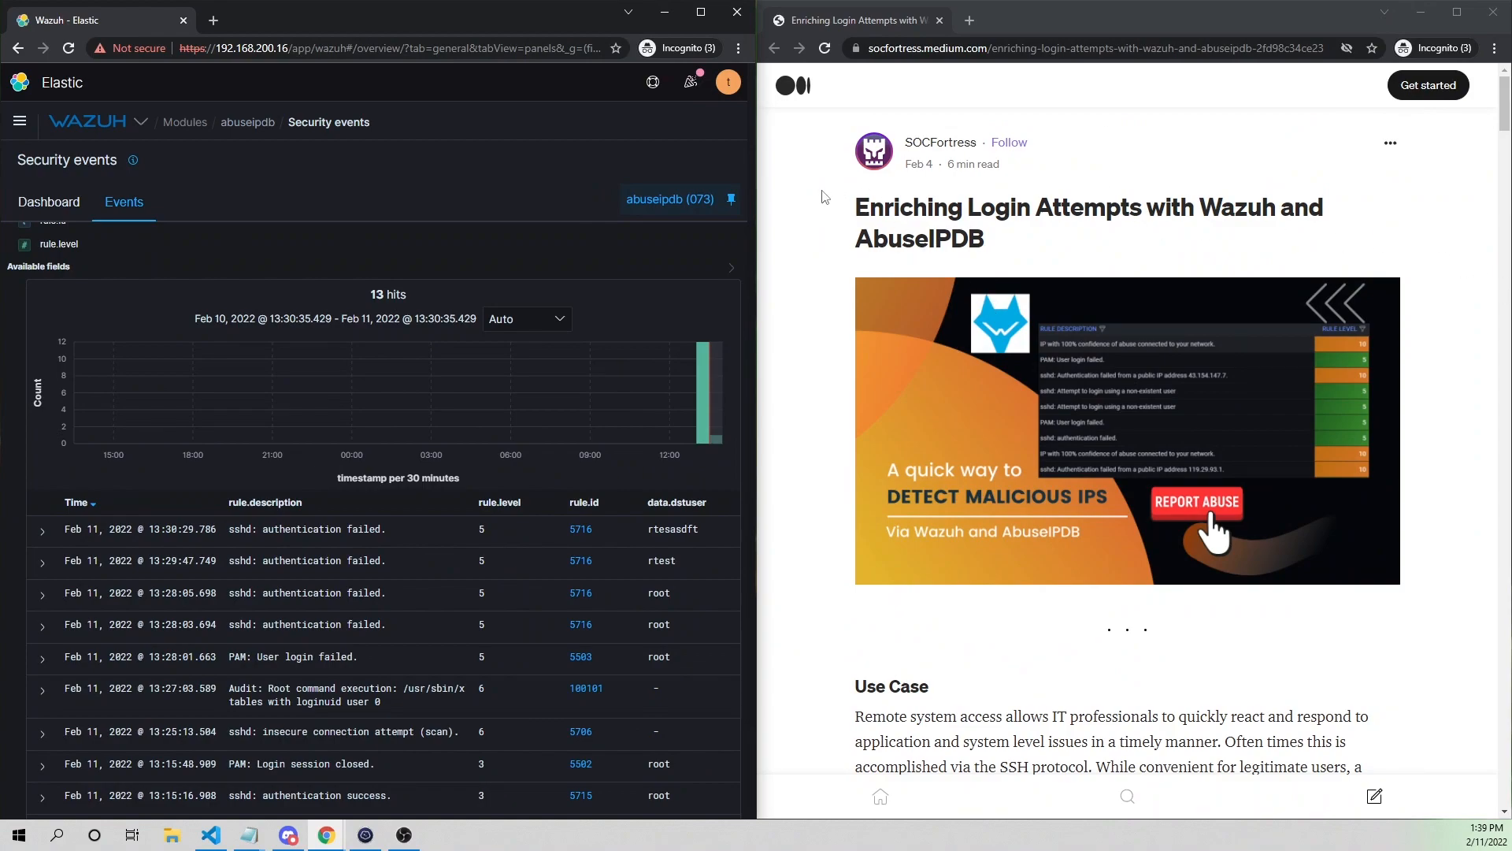
mouse_move(939, 142)
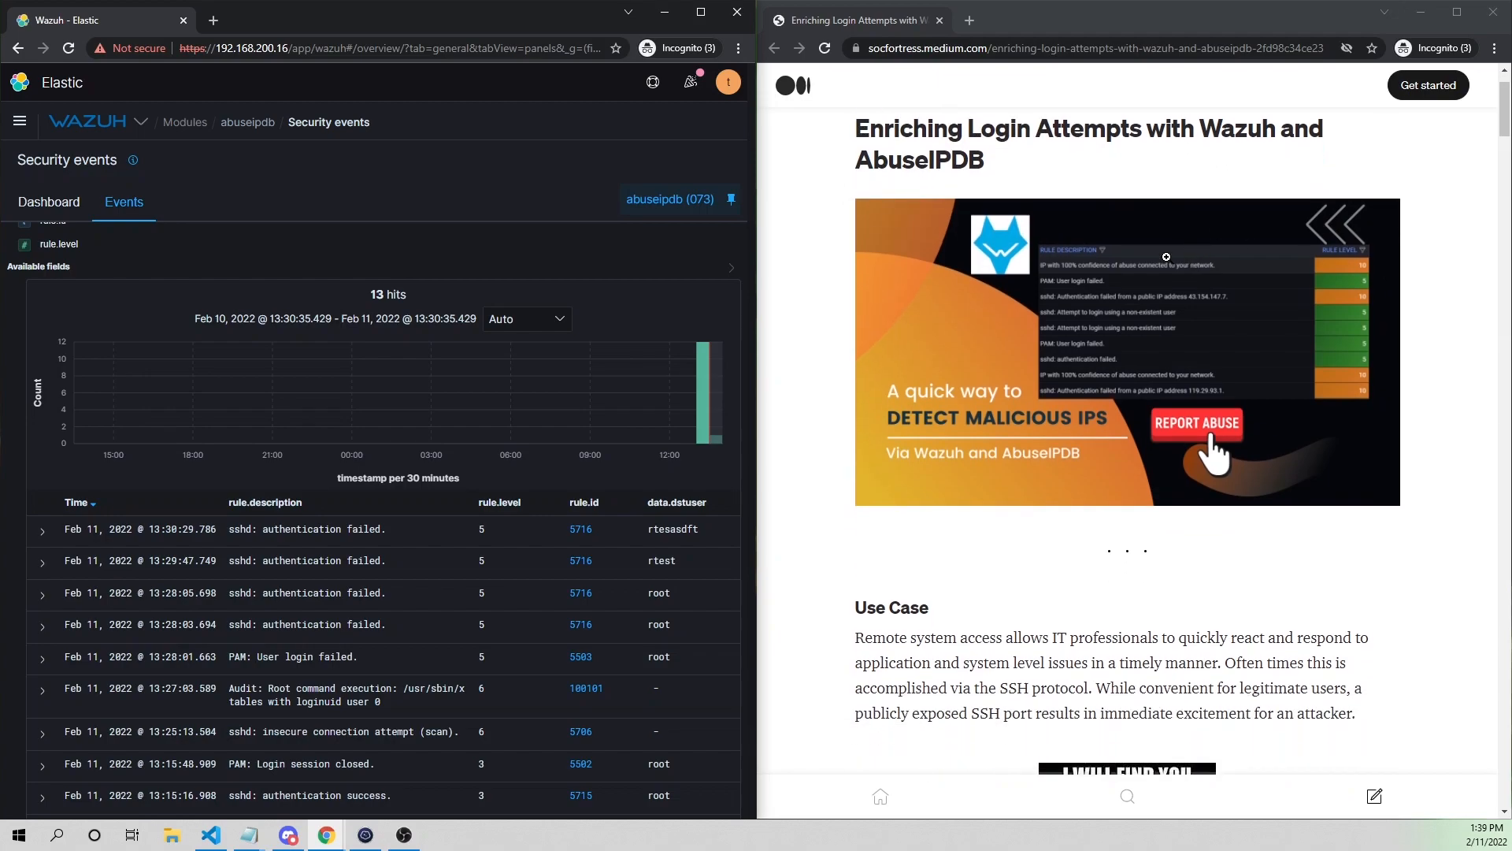
mouse_move(1254, 538)
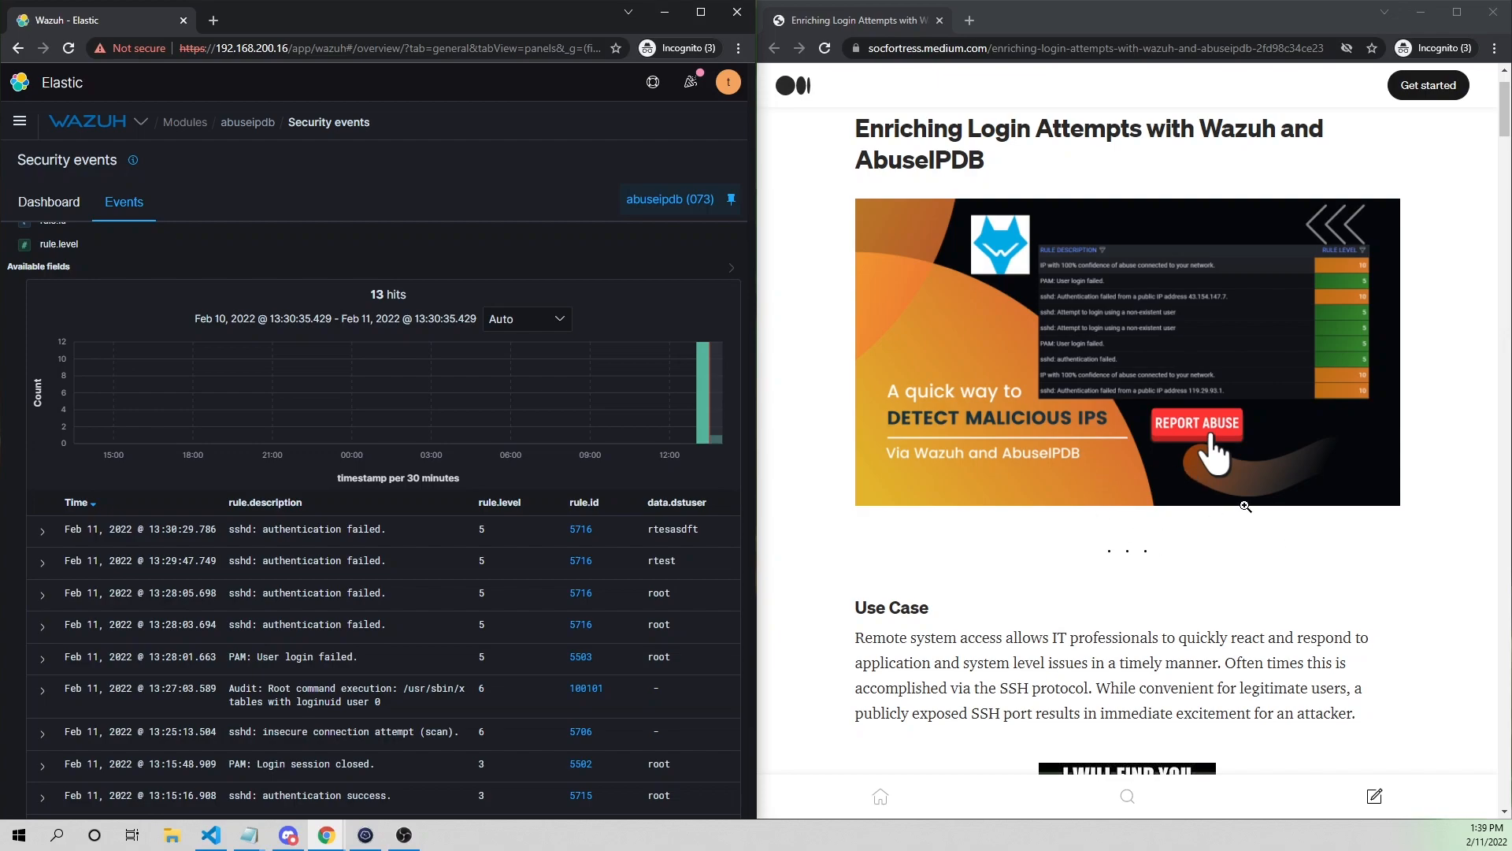
scroll("down", 3)
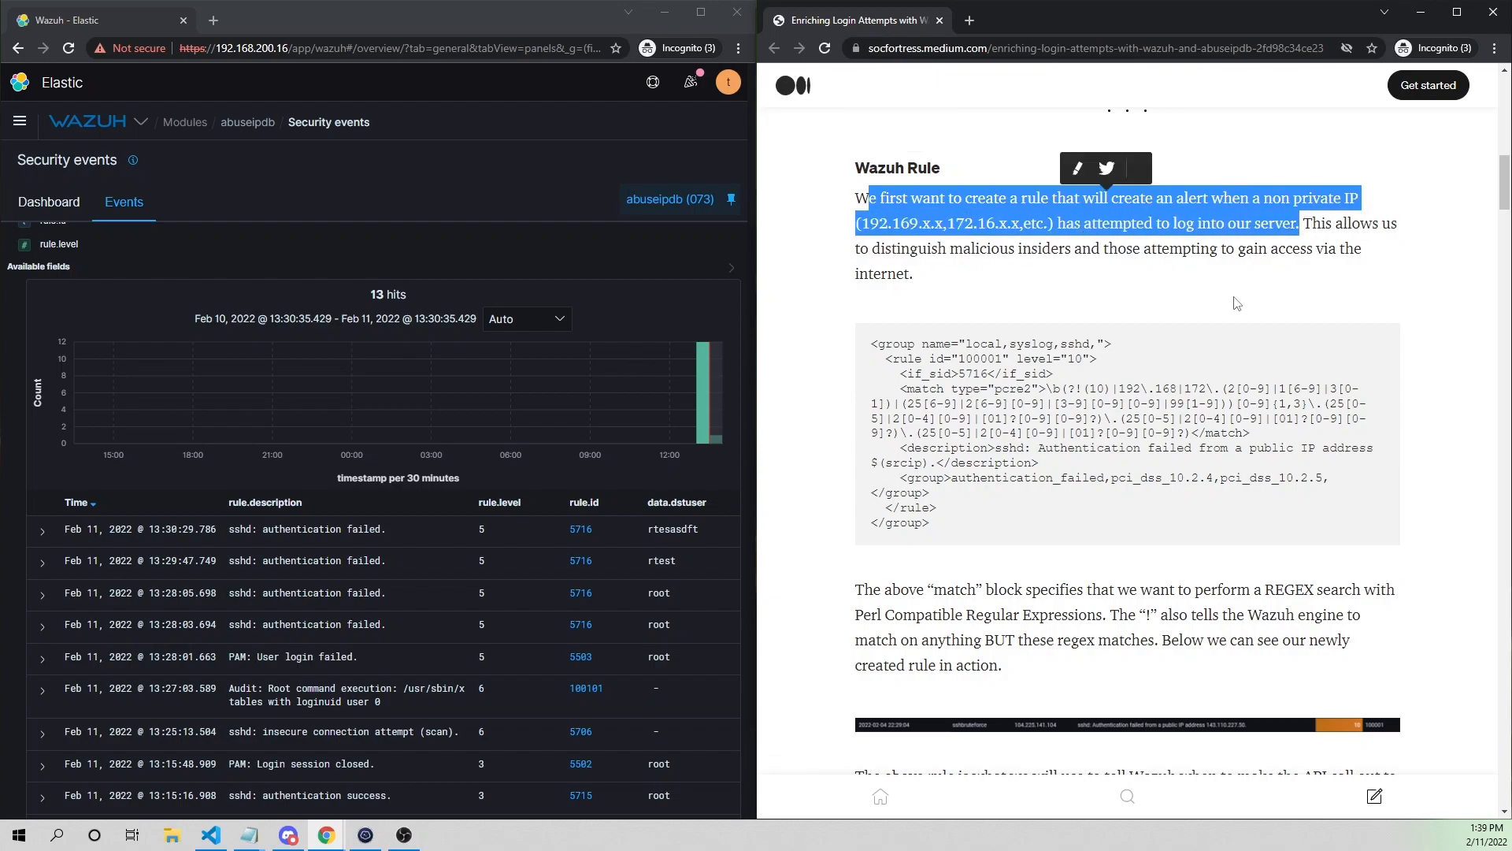
mouse_move(1095, 504)
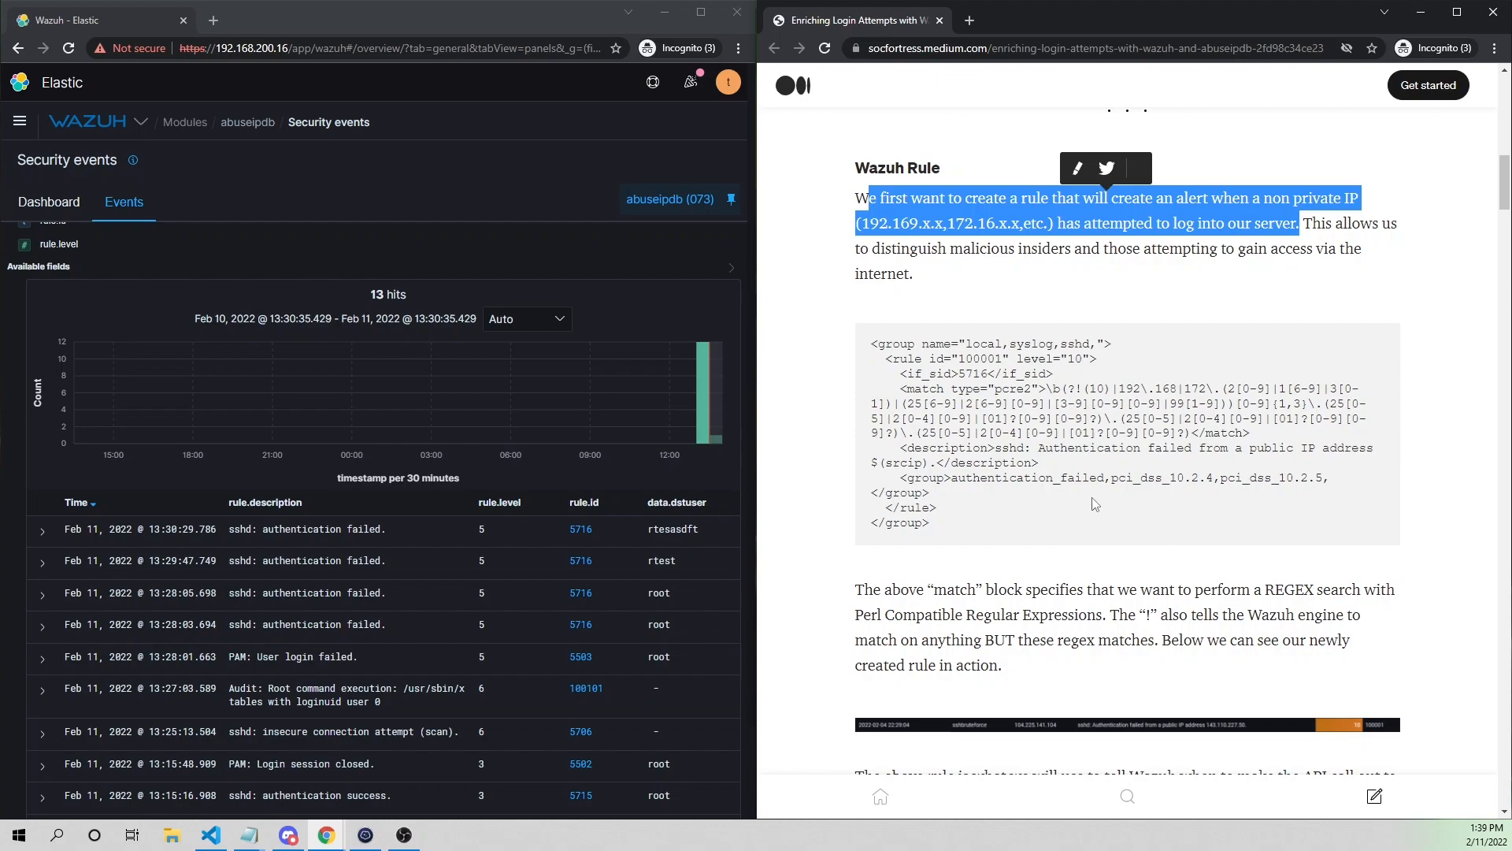
left_click(49, 202)
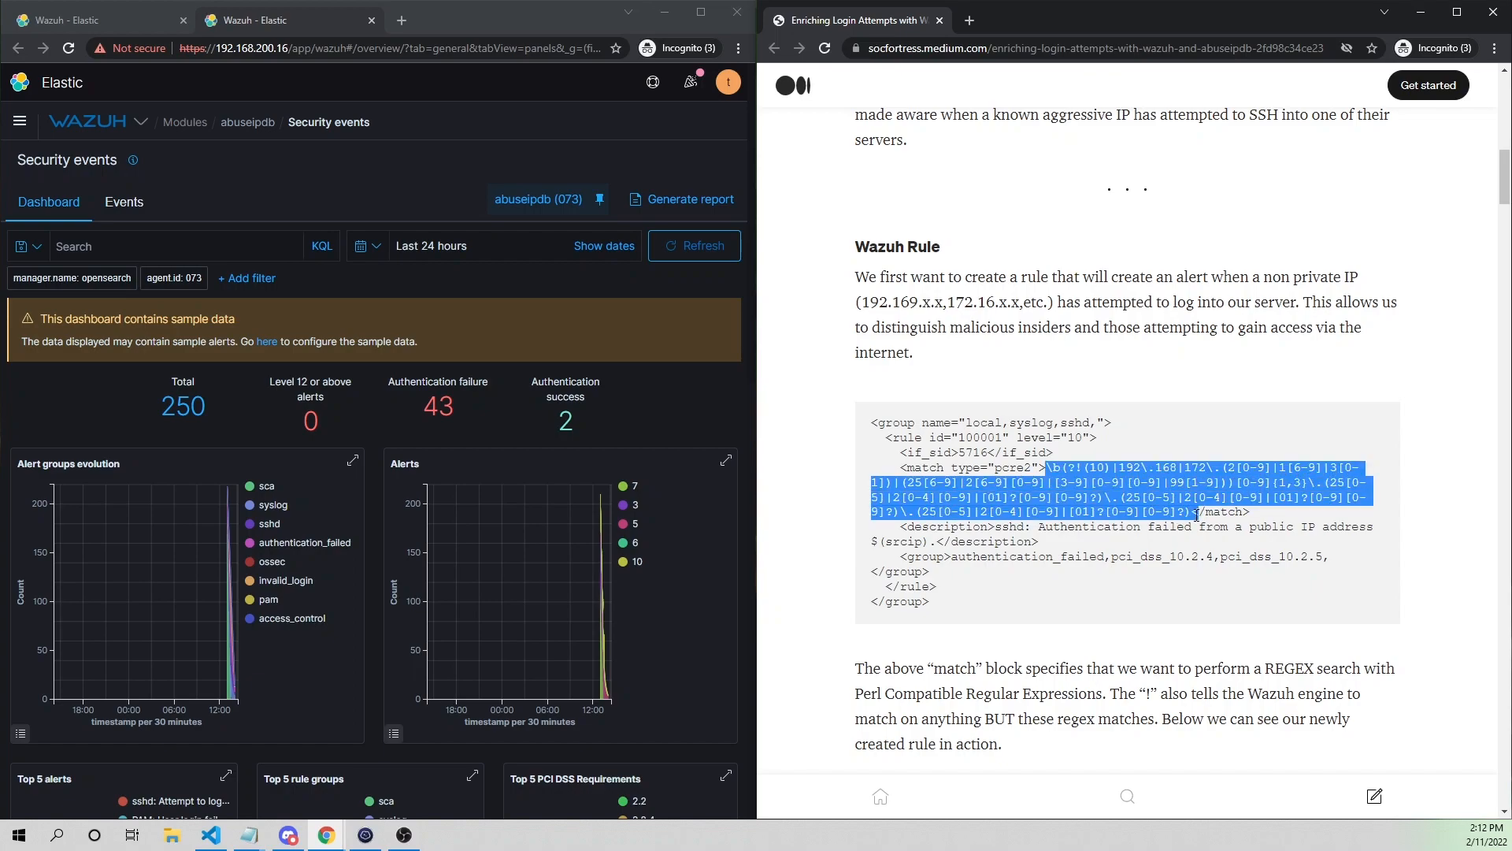
Examine the rule's match type in the article, highlighting the pcre2 keyword.
left_click(1081, 468)
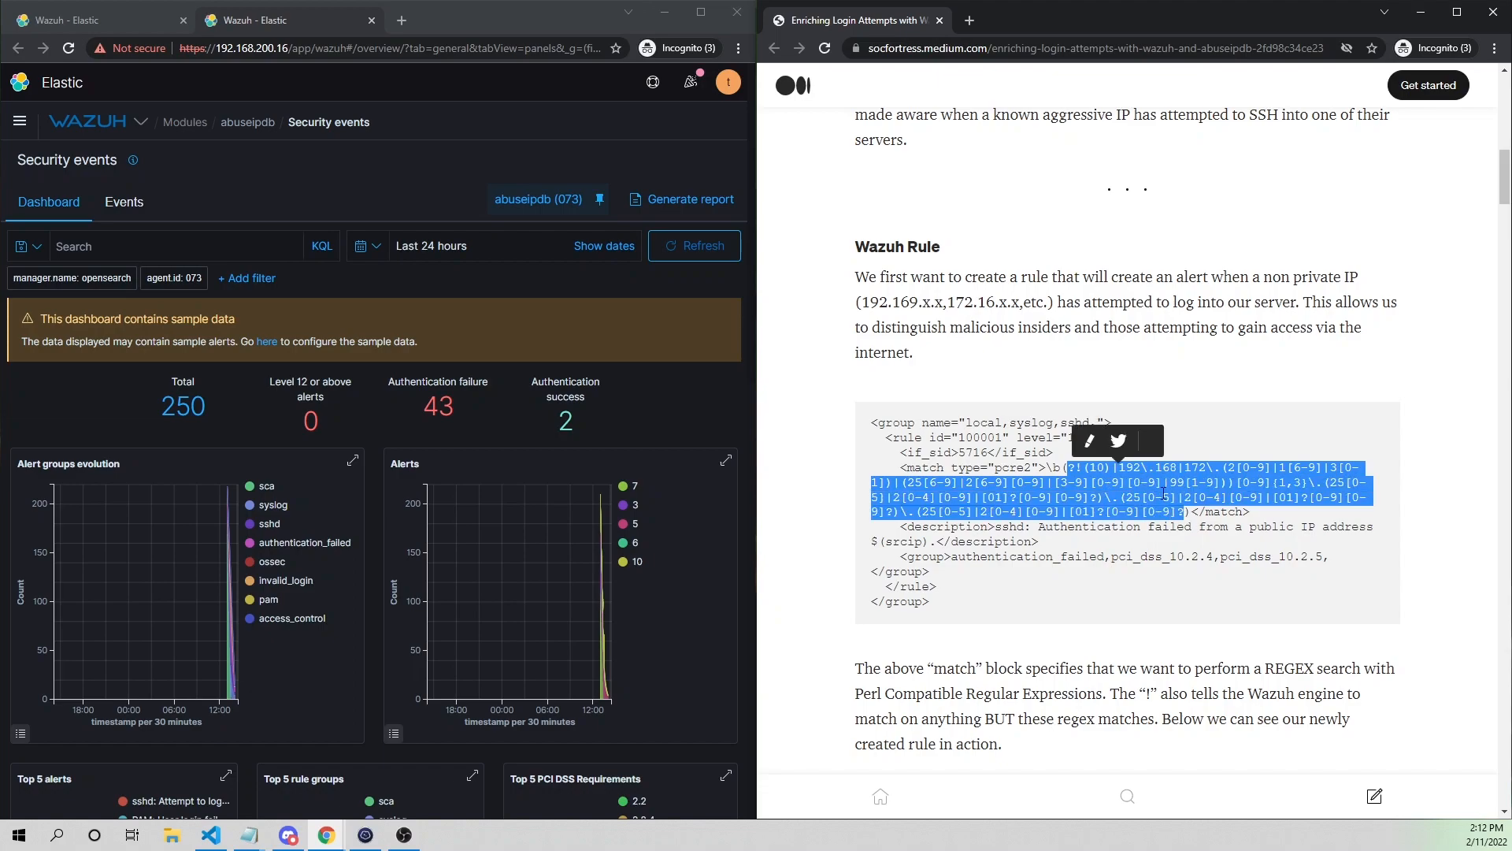
left_click(1143, 466)
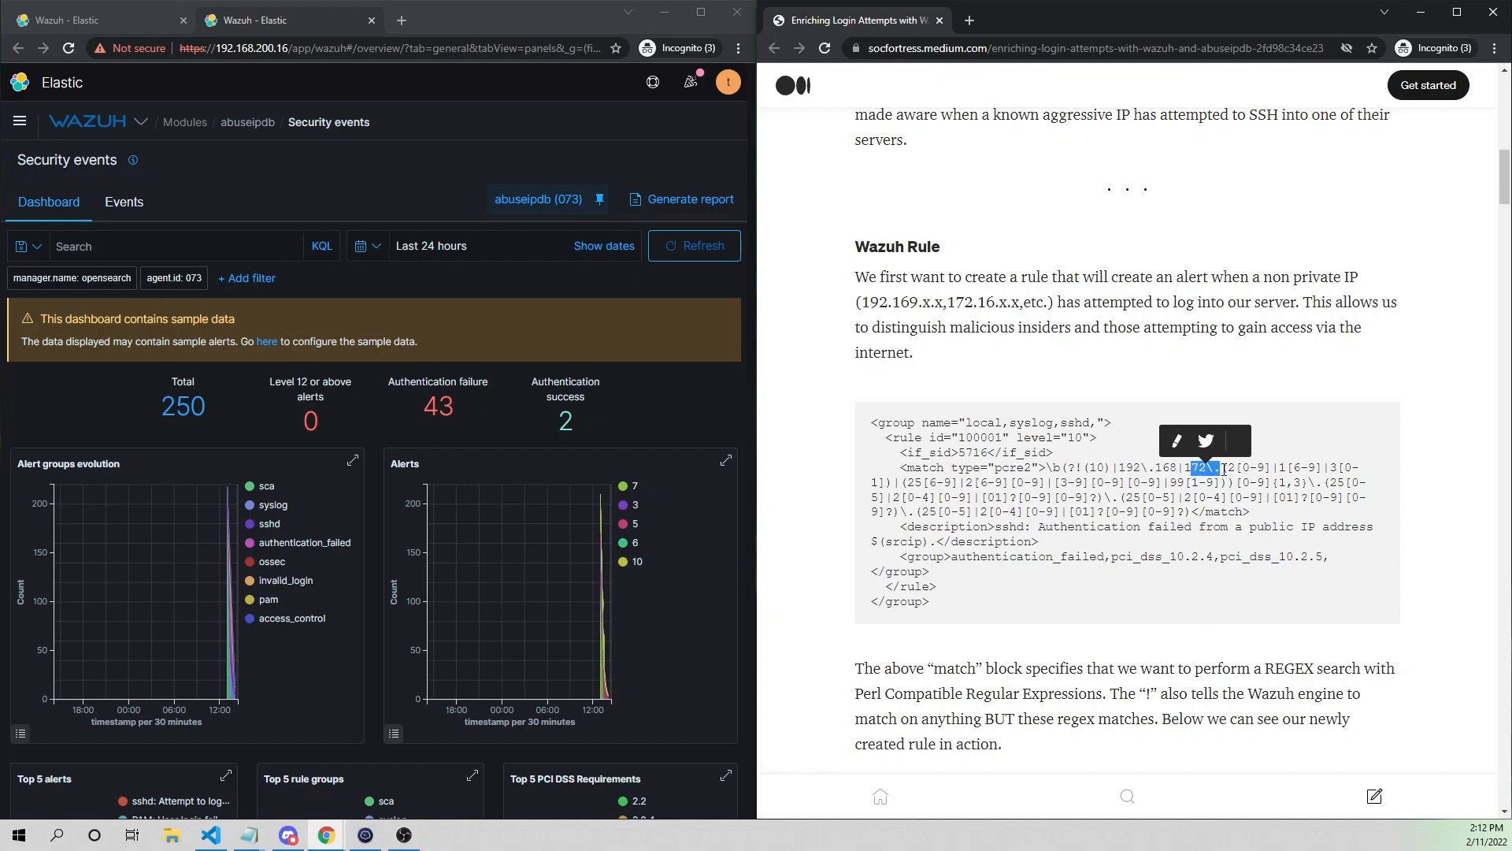
left_click(1105, 529)
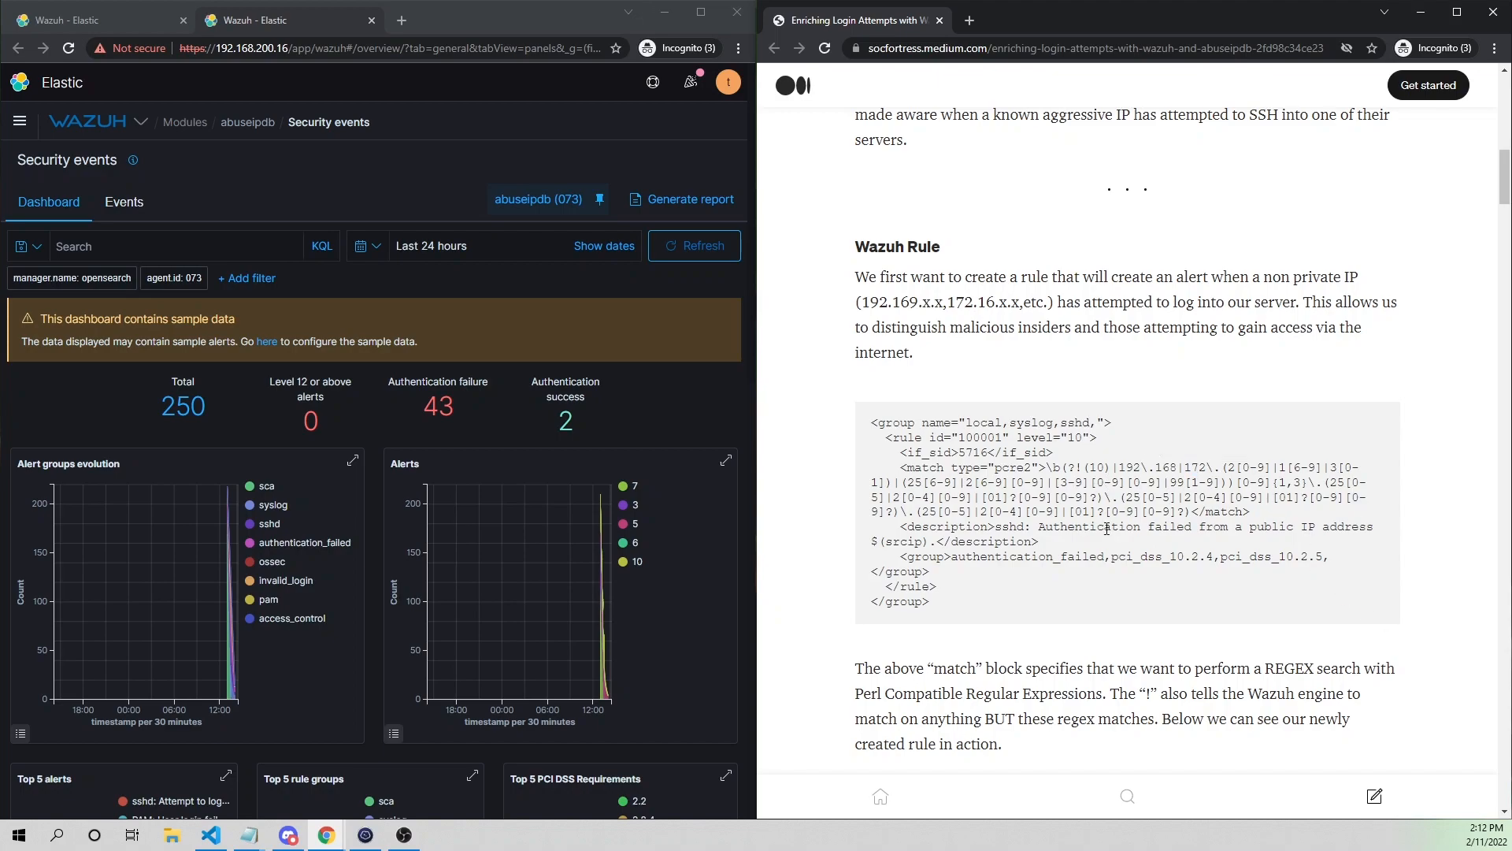
double_click(1012, 467)
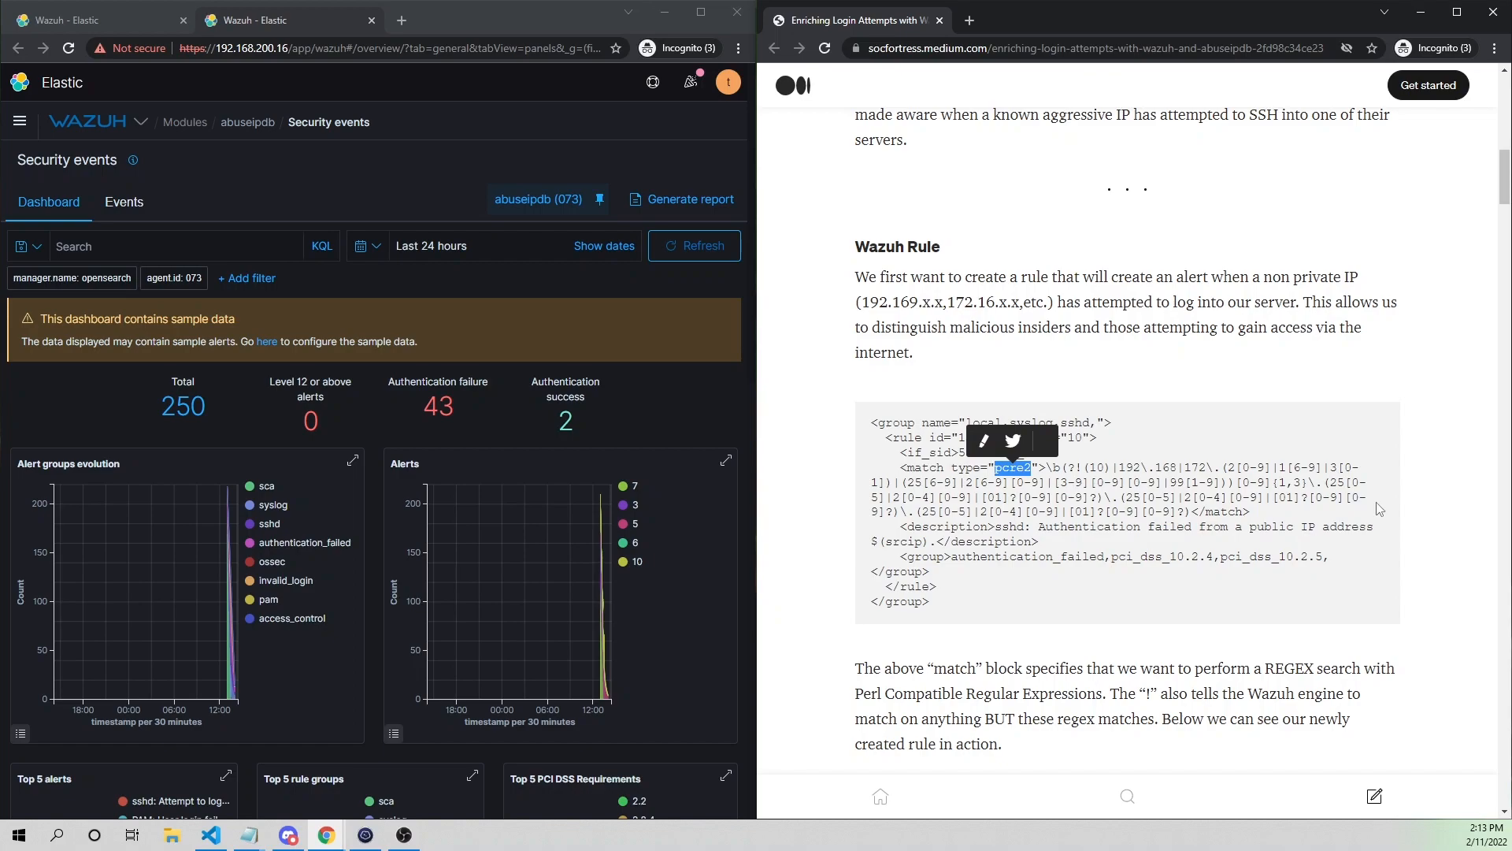
mouse_move(1373, 508)
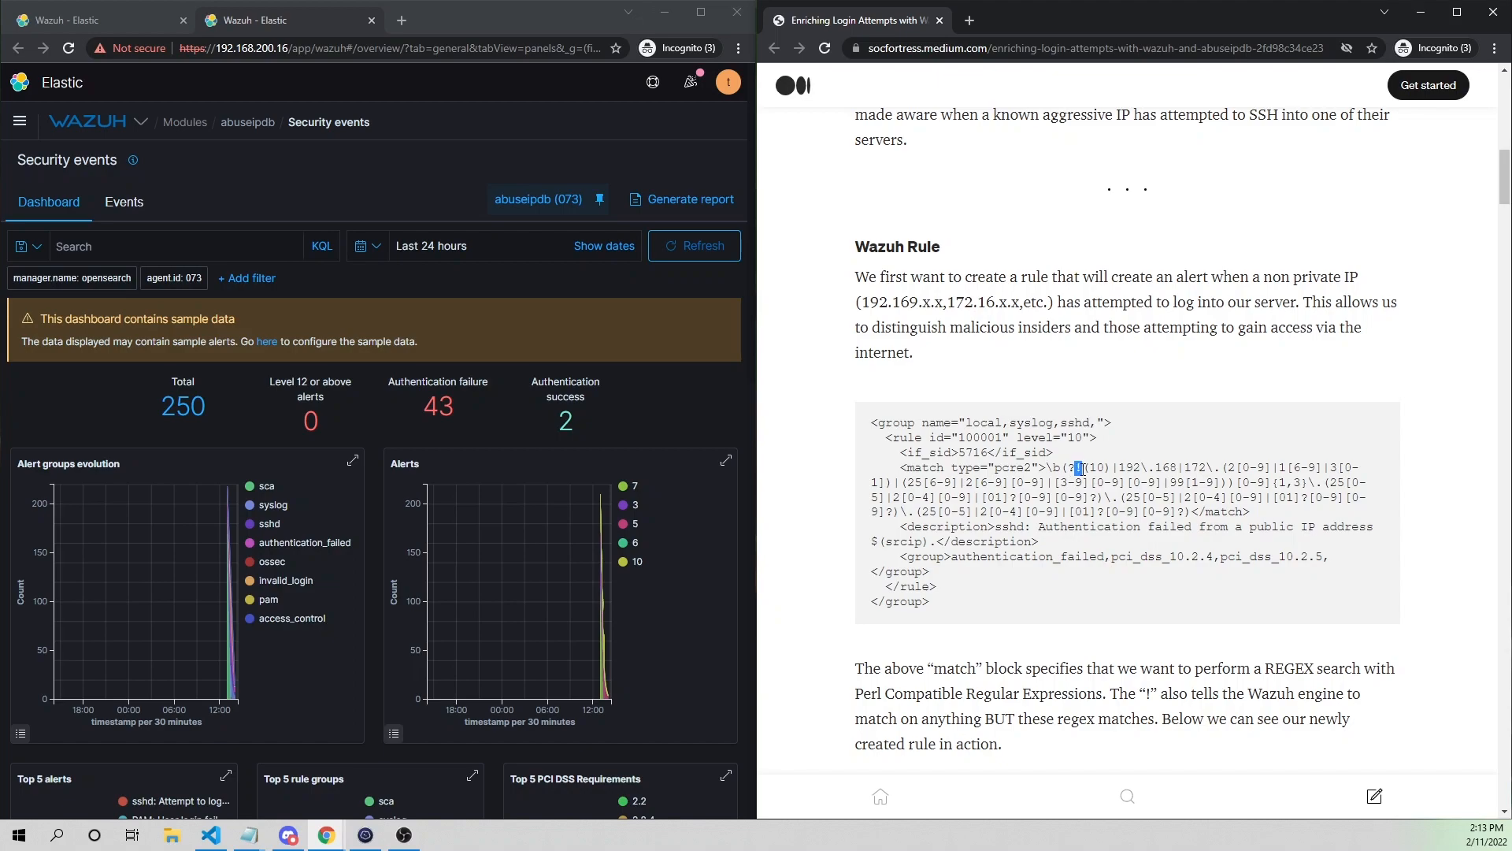
Highlight the regex's excluded private IP ranges and its start, then clear the selection.
left_click(1077, 467)
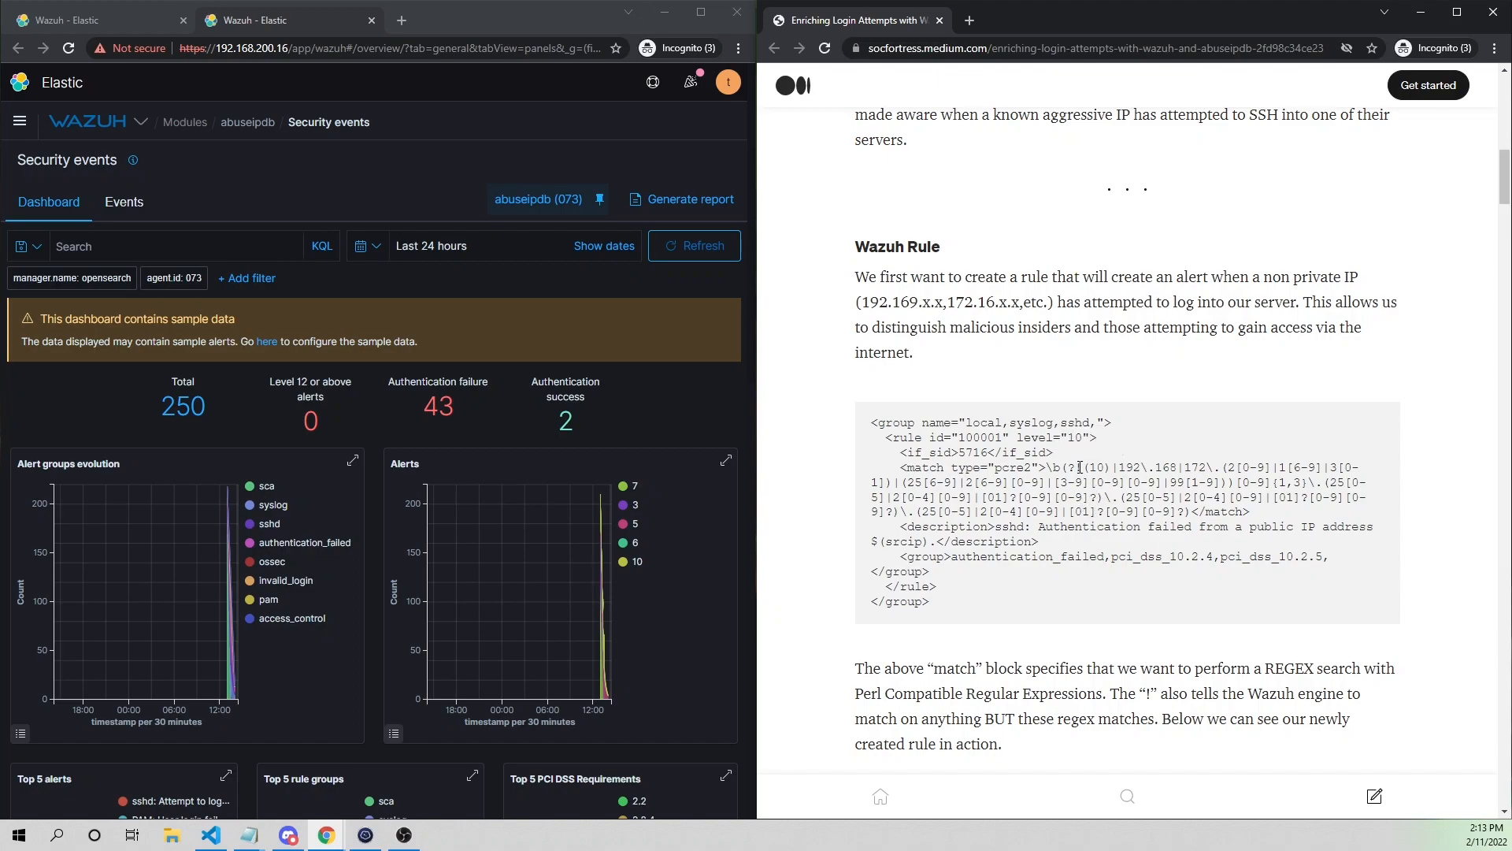
double_click(1074, 468)
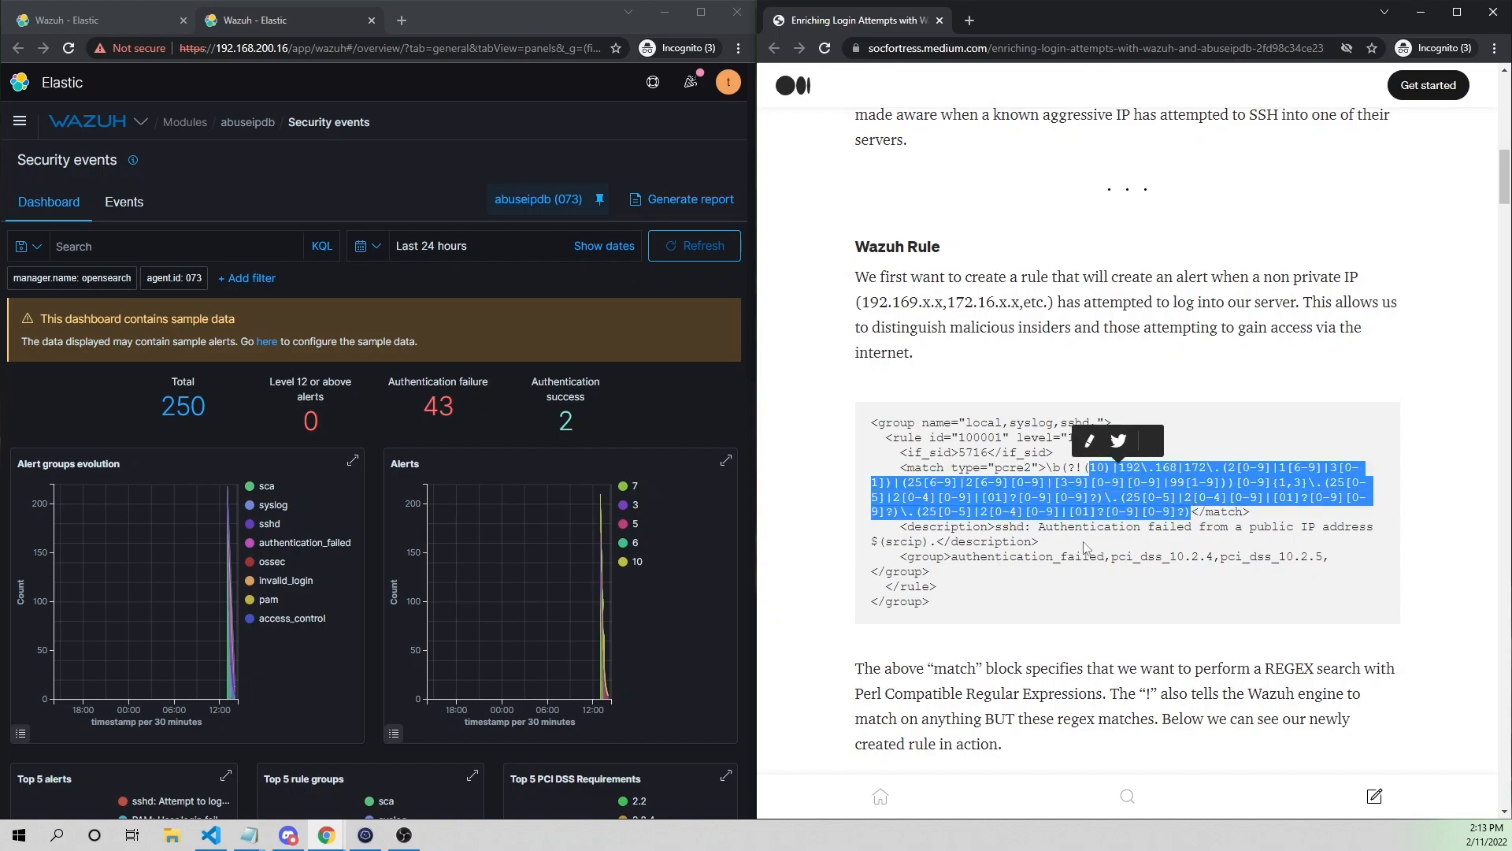
mouse_move(1177, 434)
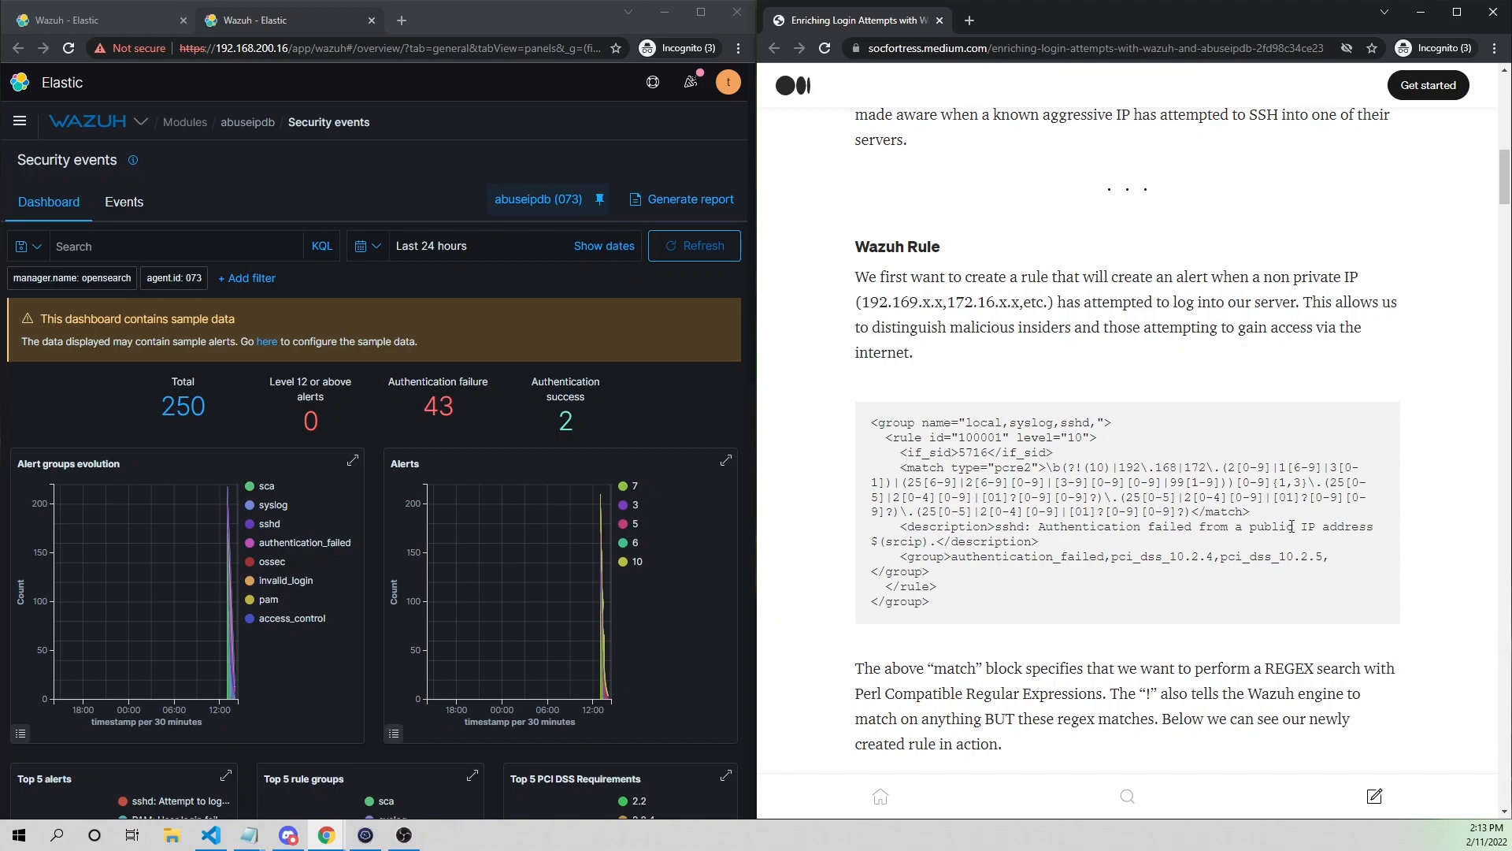
double_click(1272, 526)
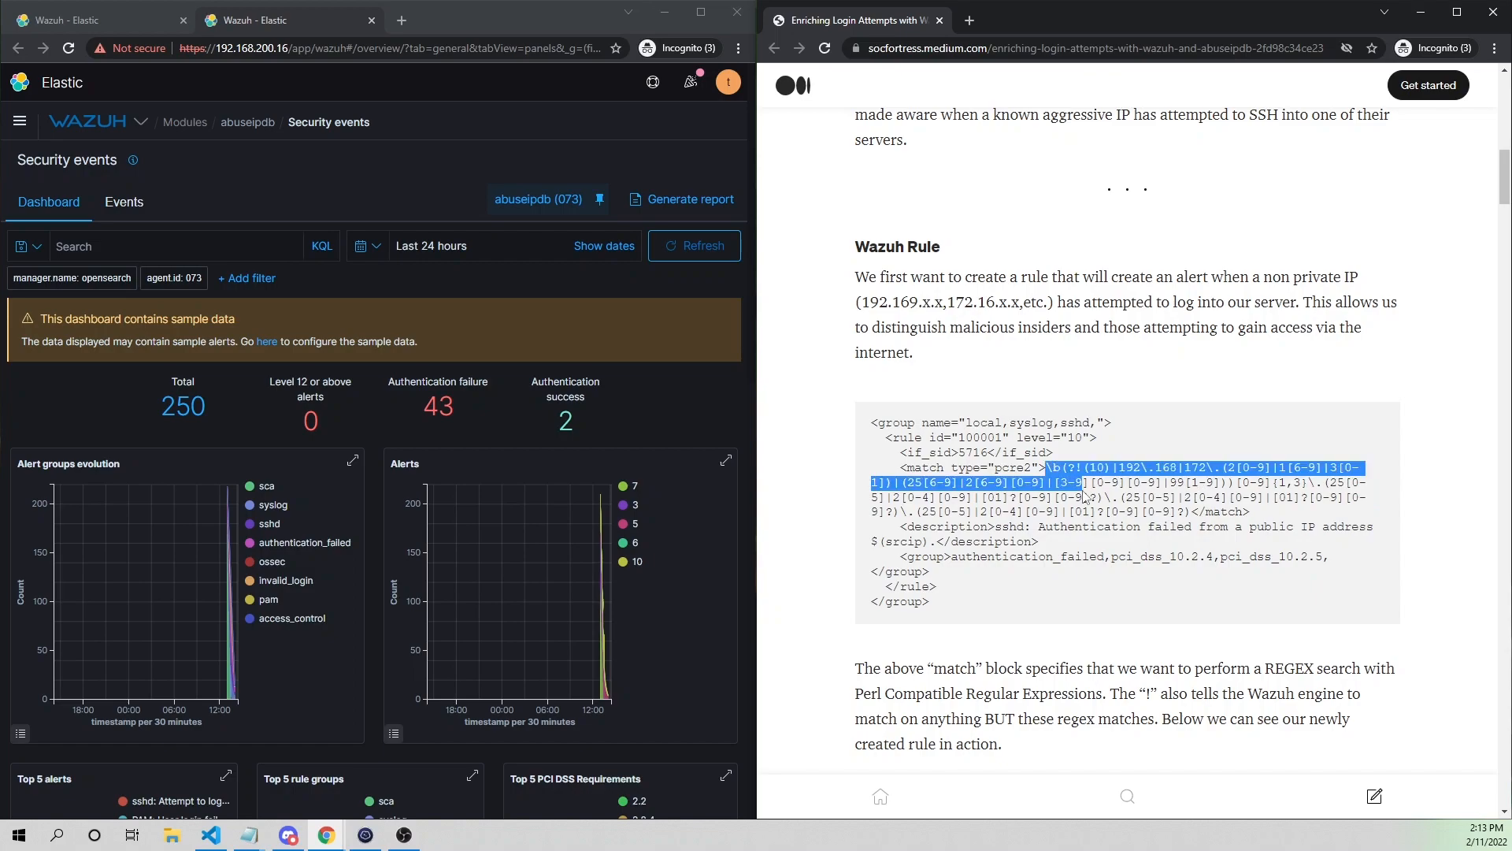
left_click(1157, 500)
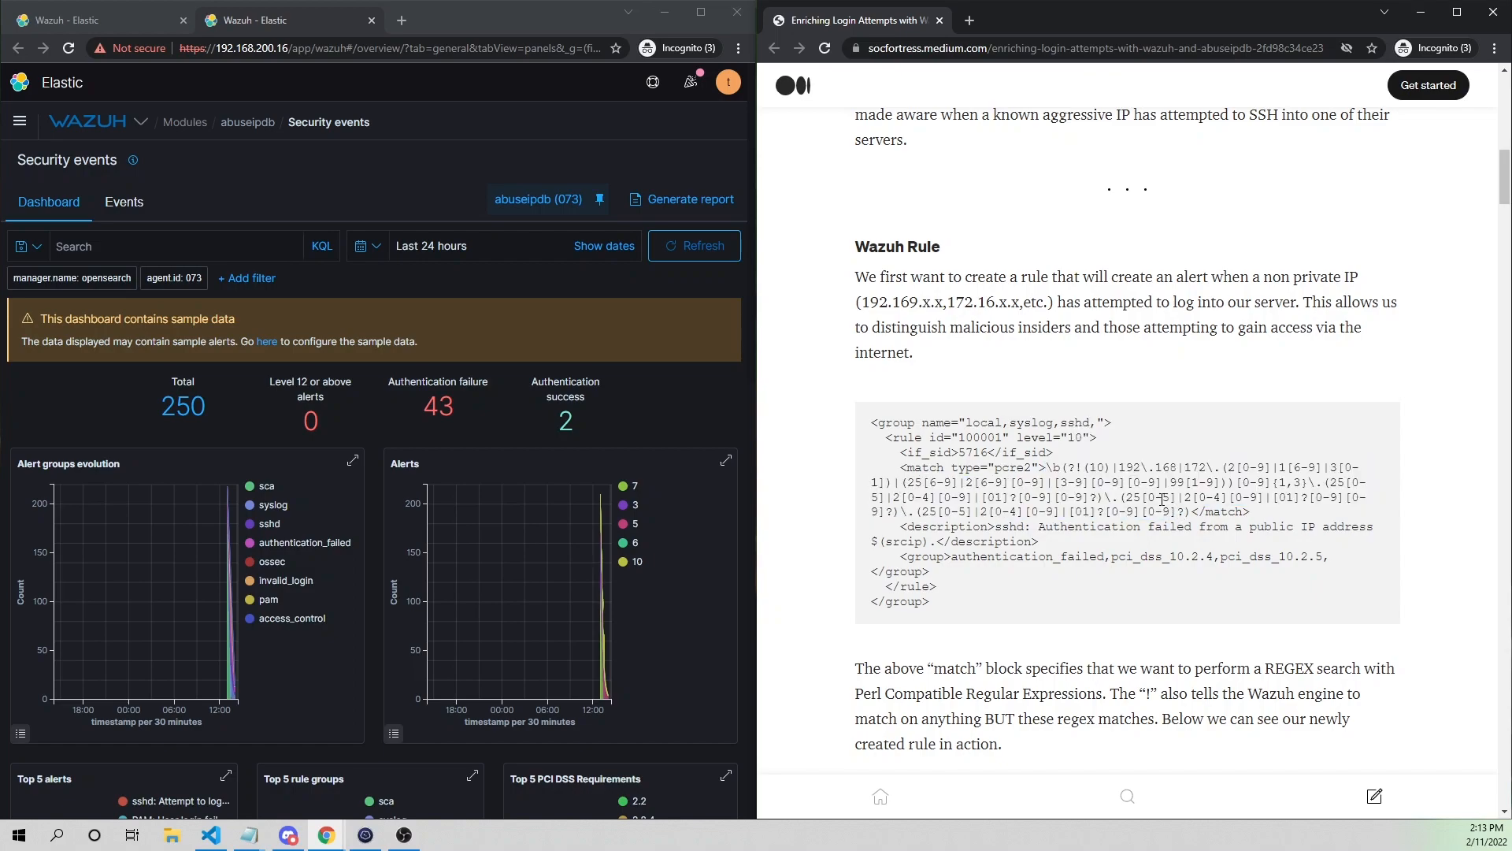
mouse_move(540, 200)
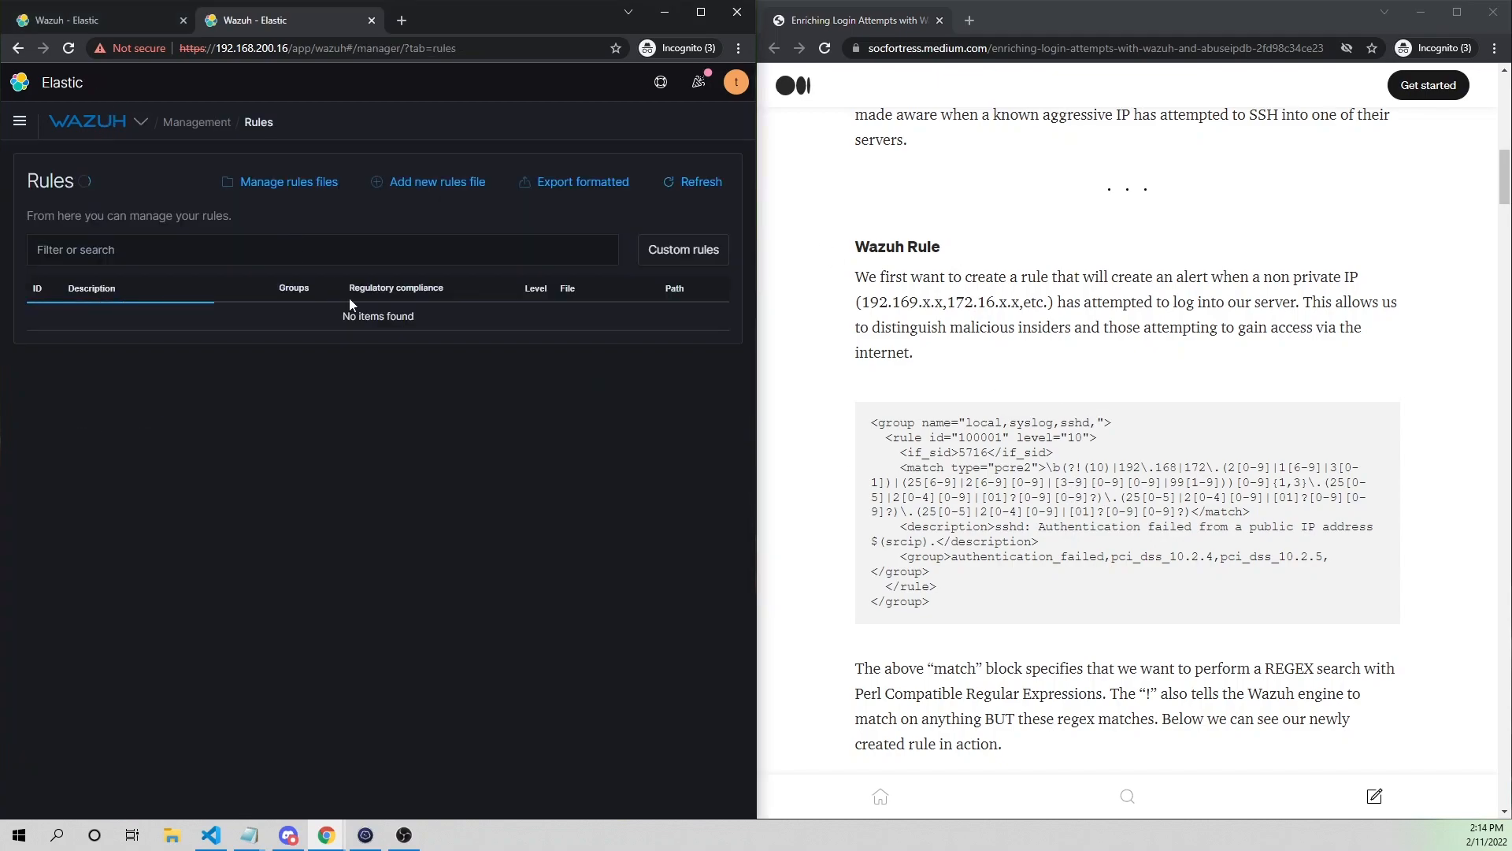
Open local_rules.xml from Custom rules for editing and add a blank line after the example group.
left_click(682, 250)
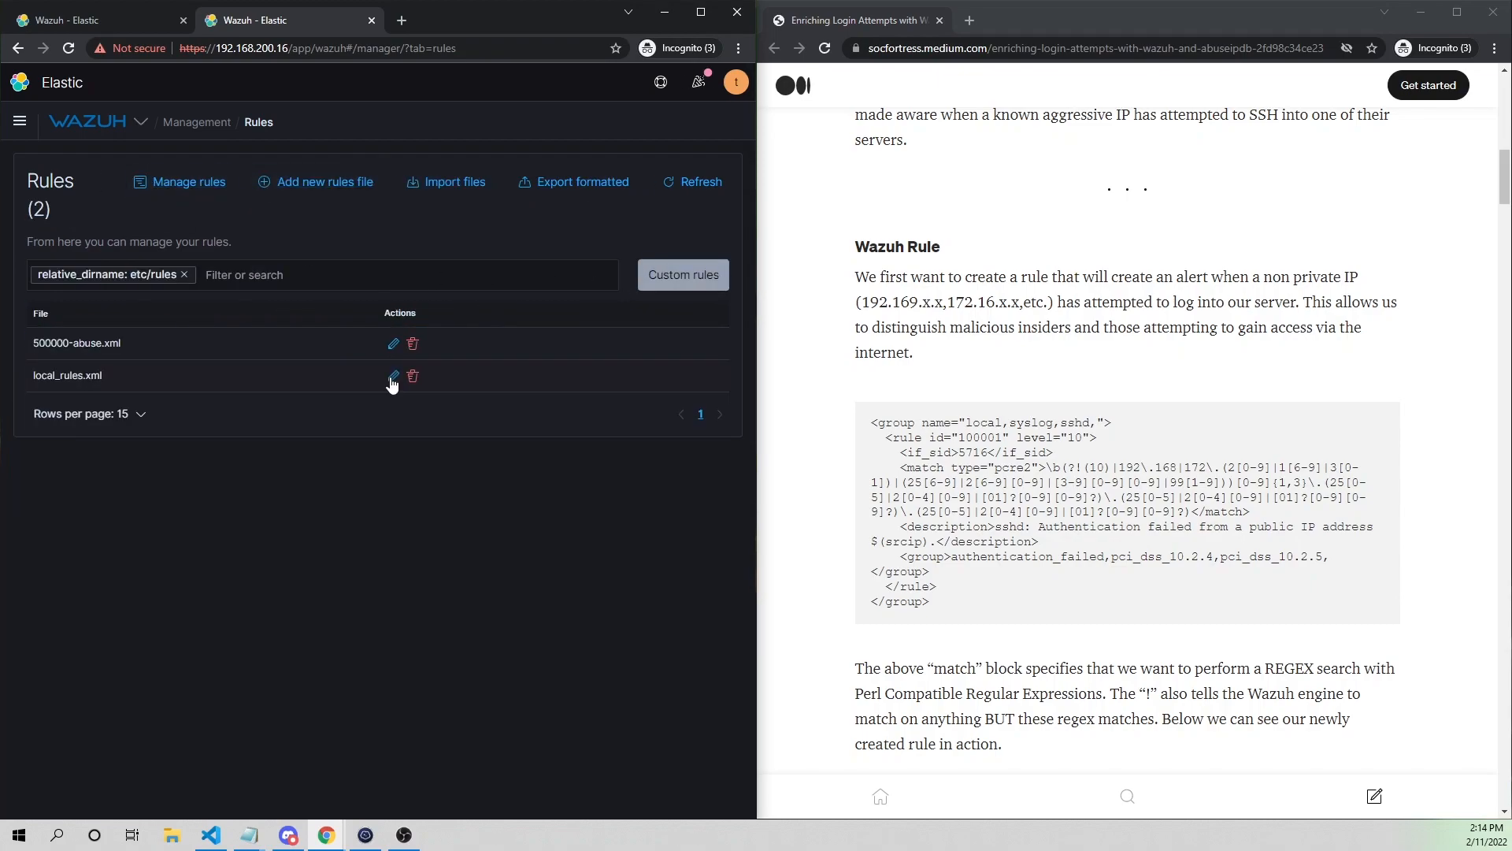
left_click(392, 376)
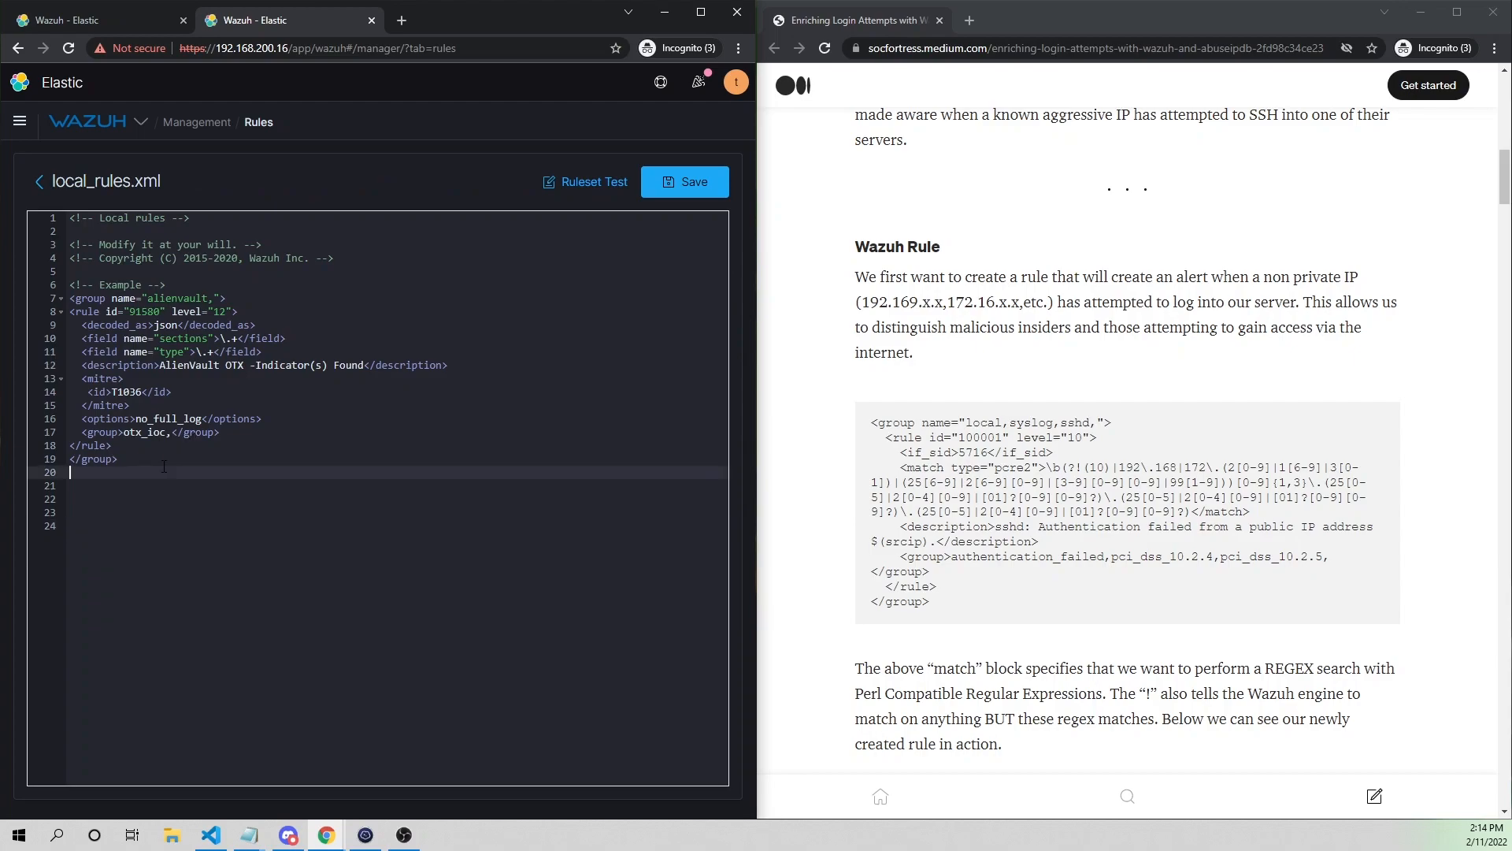
key("enter")
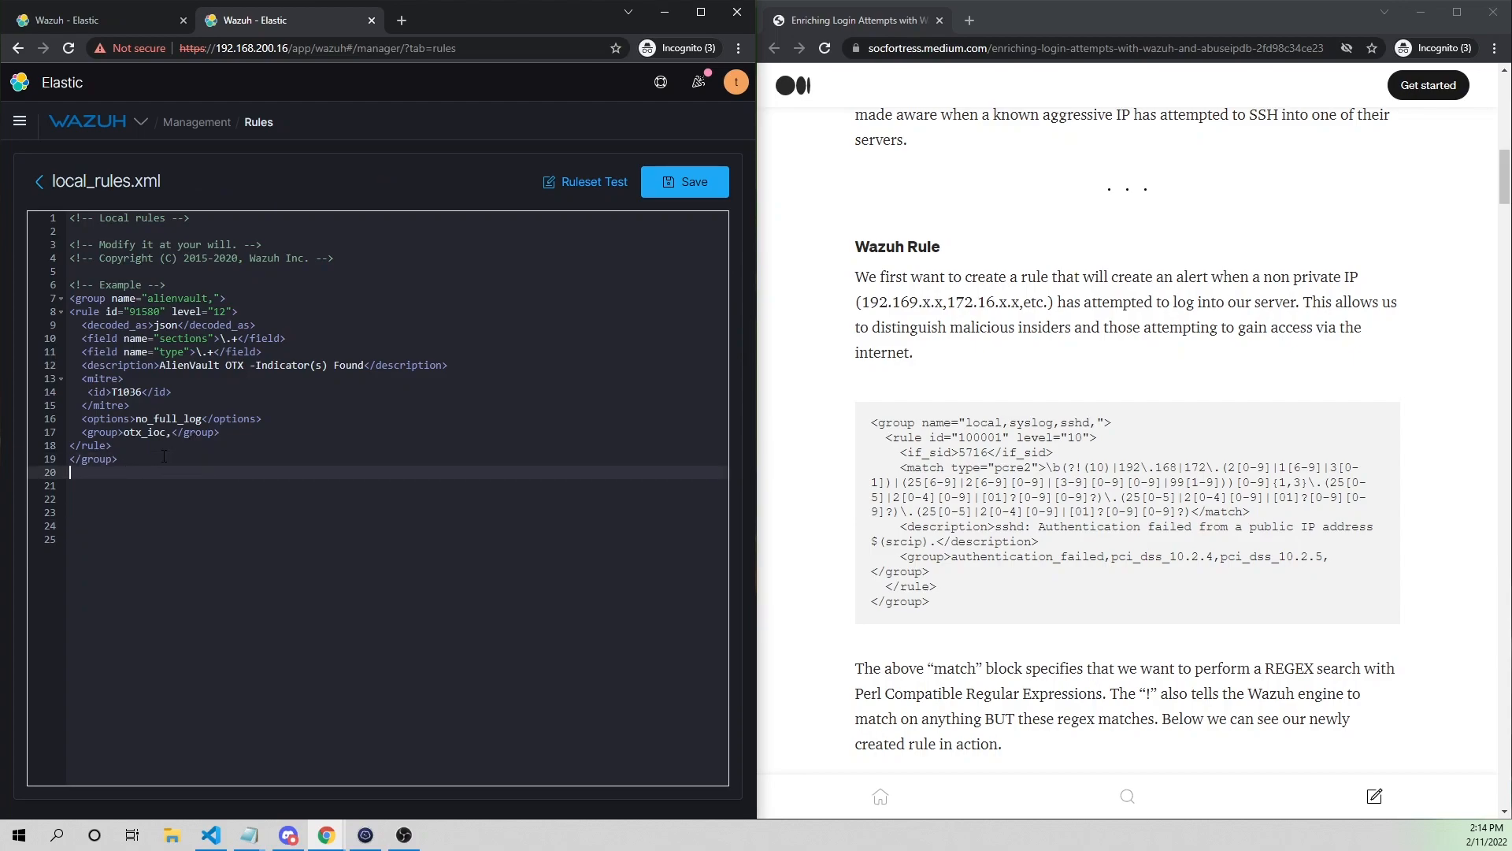